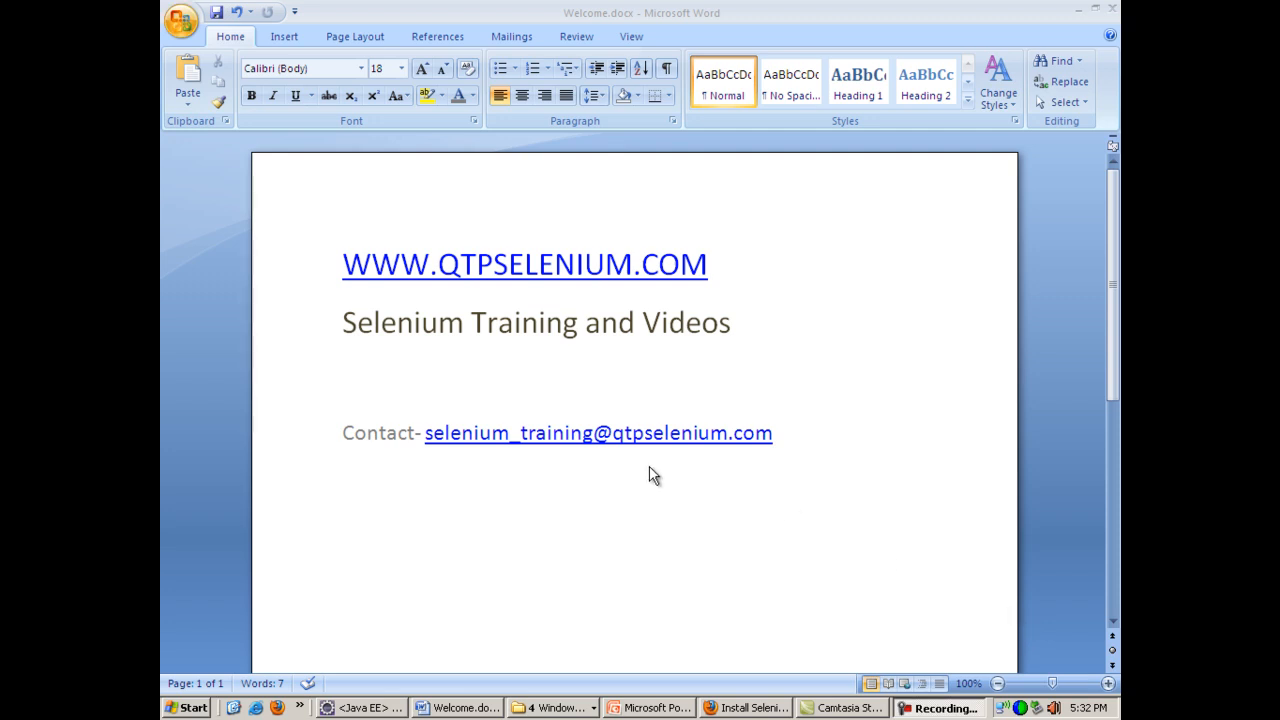
- Switch to Firefox and select the Install Selenium IDE entry in the qtpselenium tutorial list
{"action": "left_click", "coordinate": [744, 708]}
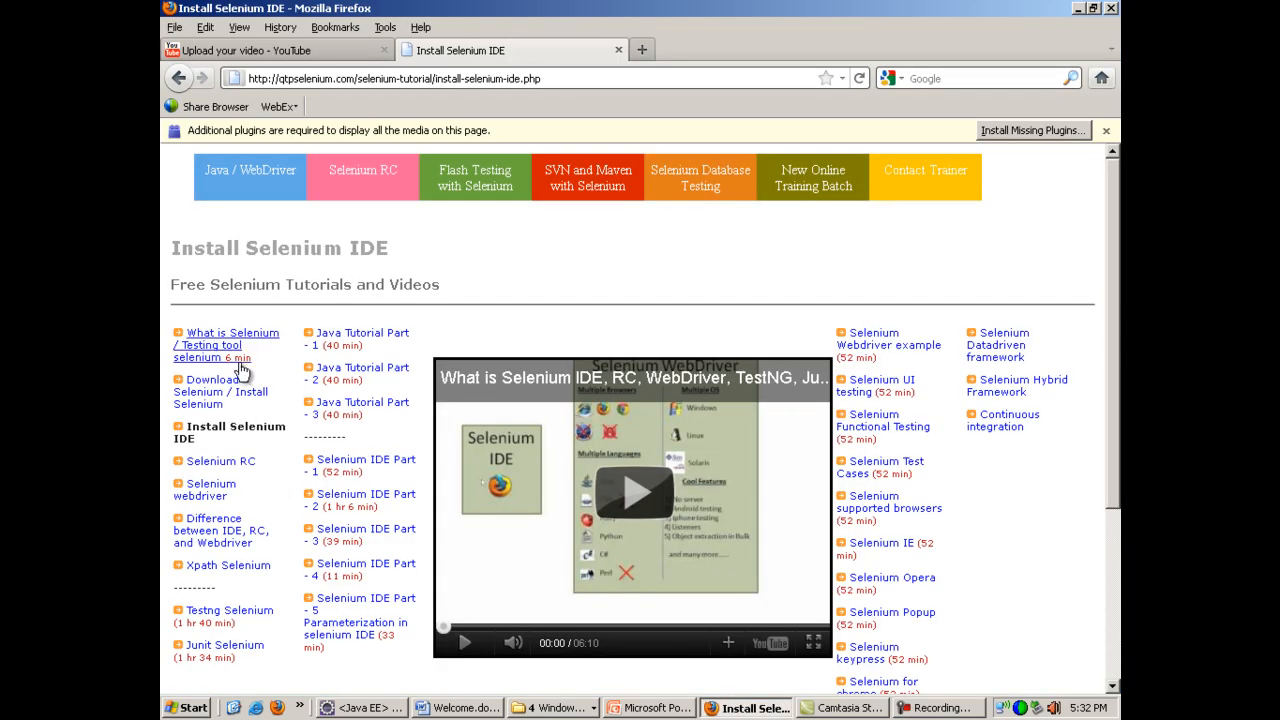
{"action": "mouse_move", "coordinate": [228, 408]}
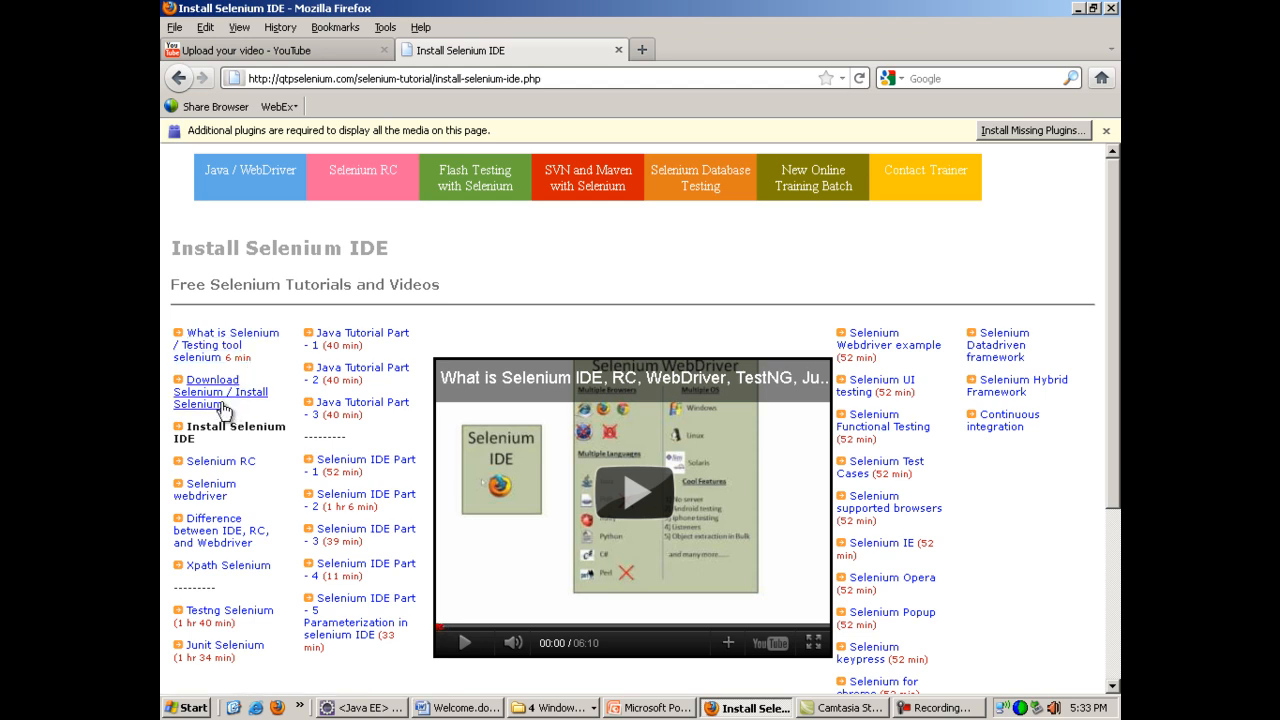
{"action": "double_click", "coordinate": [220, 392]}
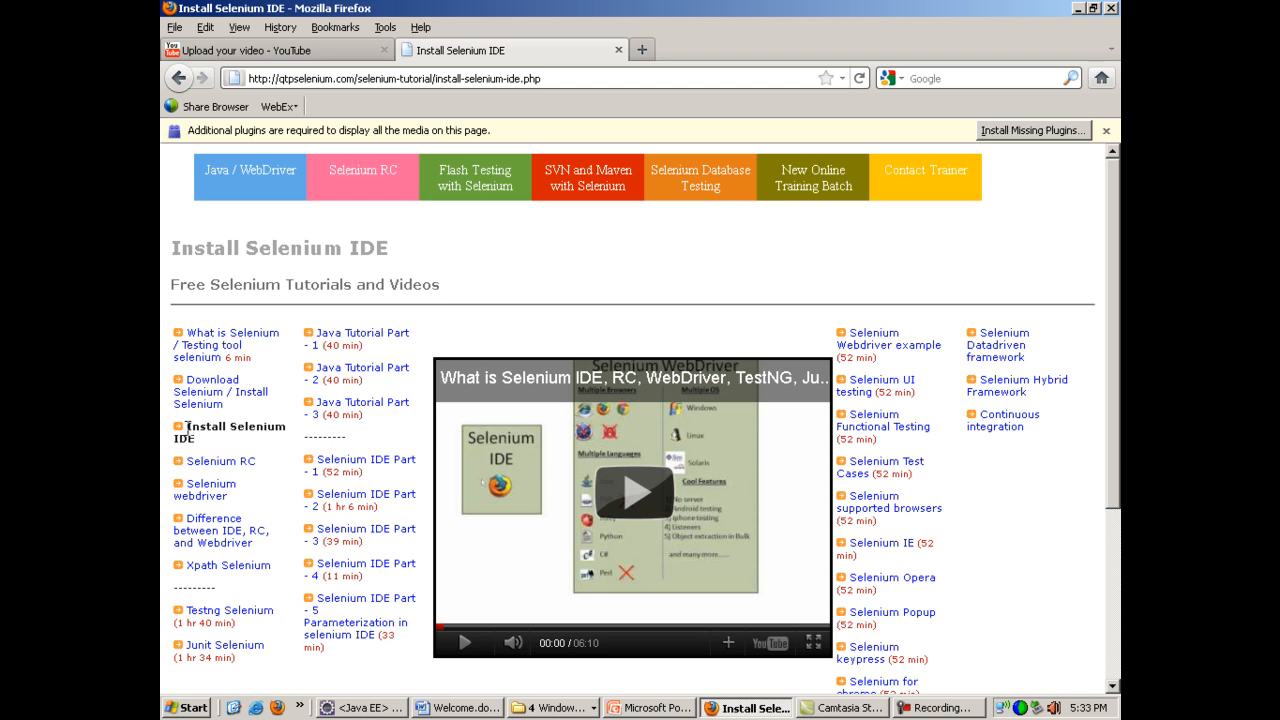
{"action": "double_click", "coordinate": [232, 432]}
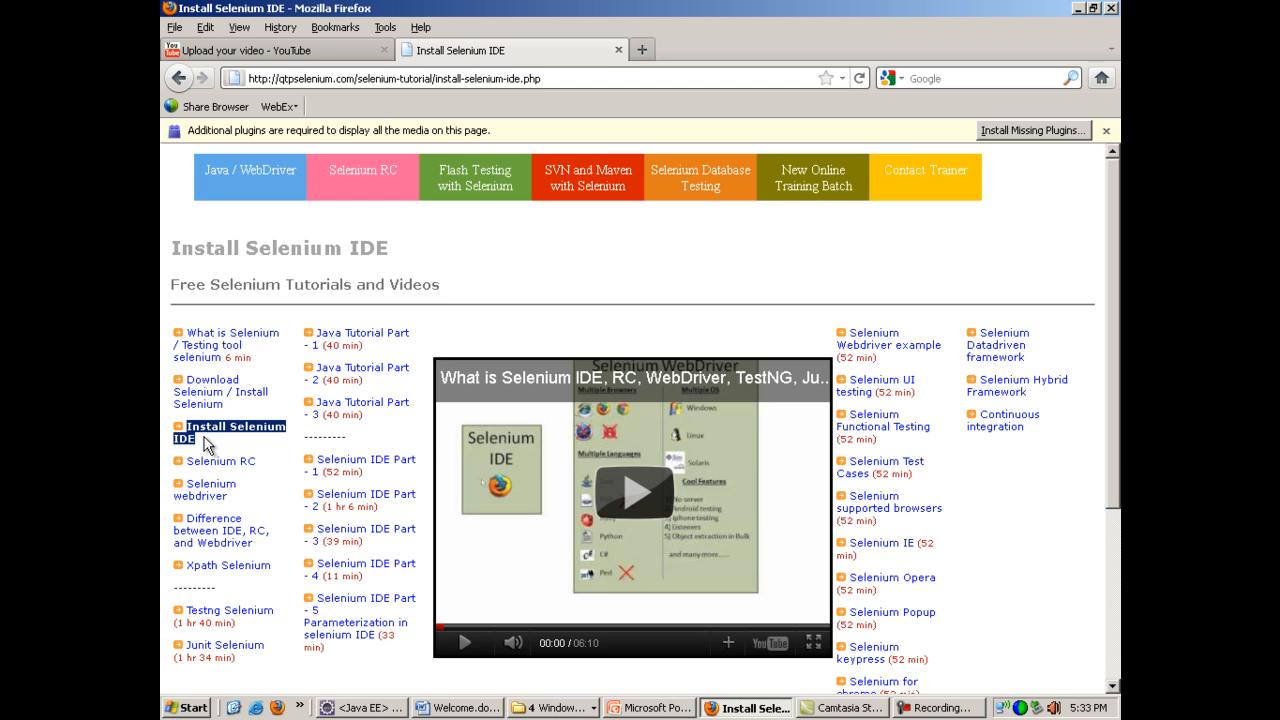
{"action": "mouse_move", "coordinate": [428, 264]}
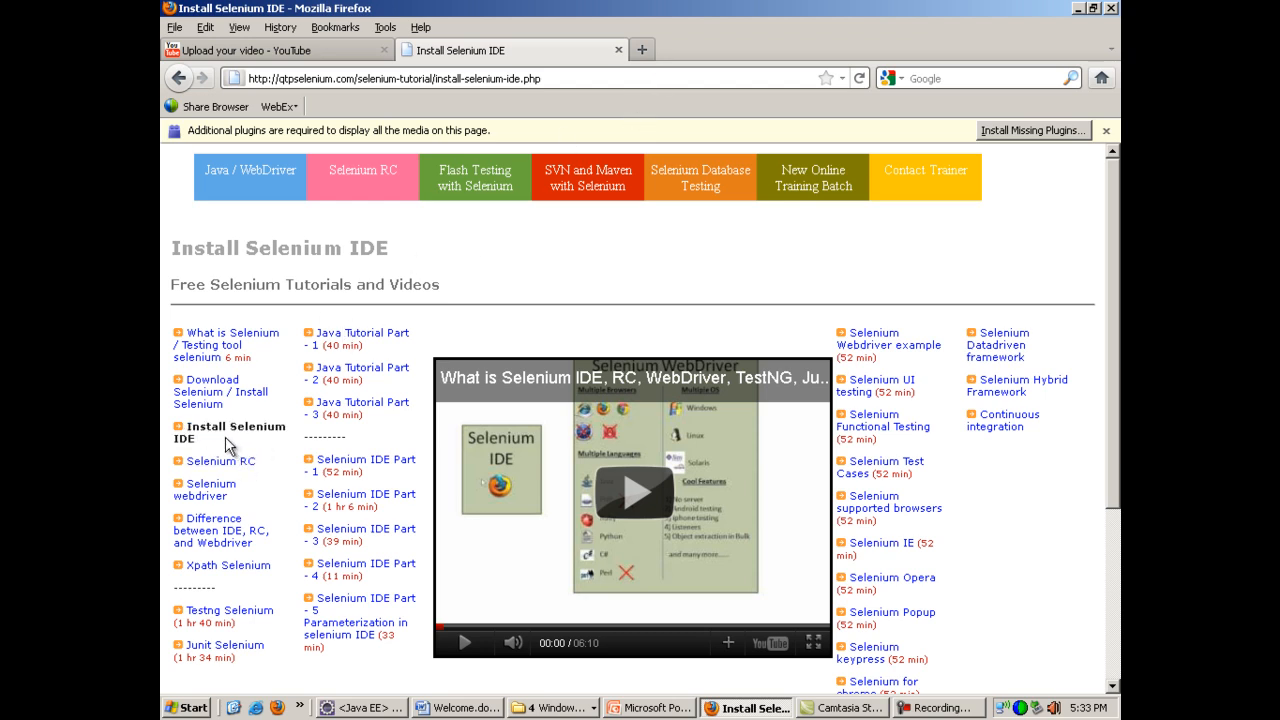
{"action": "mouse_move", "coordinate": [604, 136]}
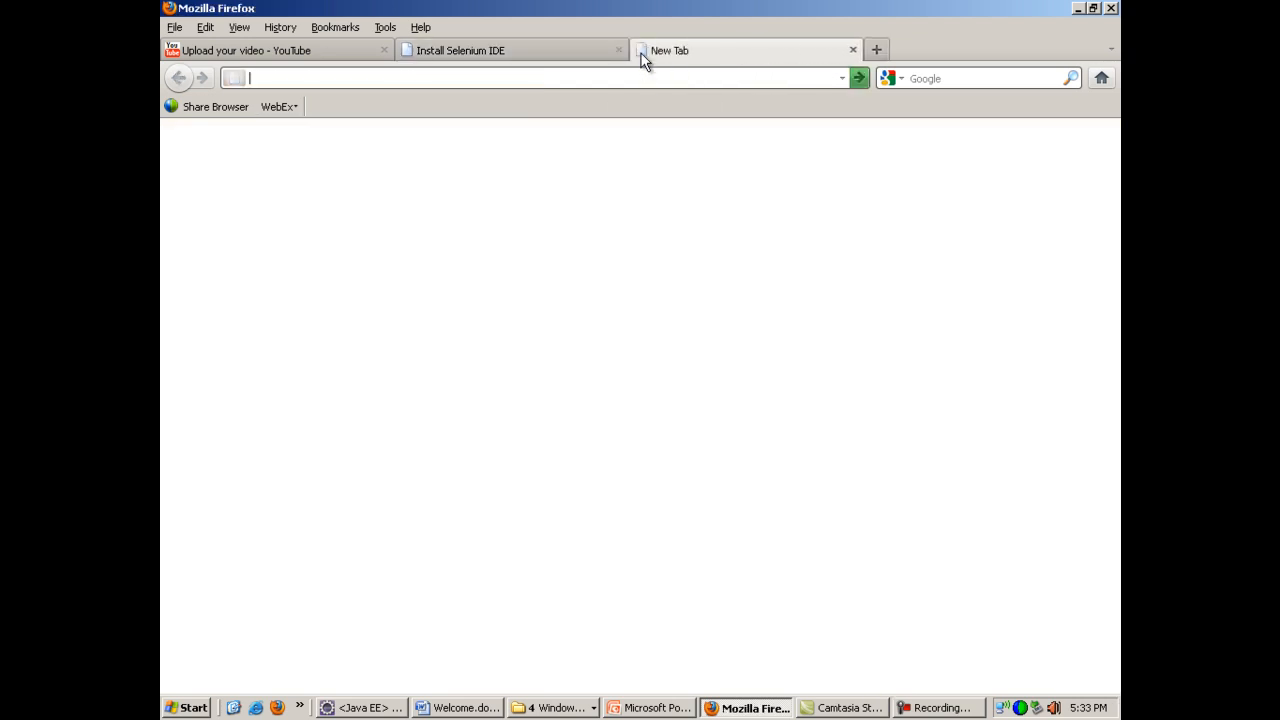
- Search Google for 'download selenium' and follow the Downloads - Selenium result to SeleniumHQ
{"action": "type", "text": "gool"}
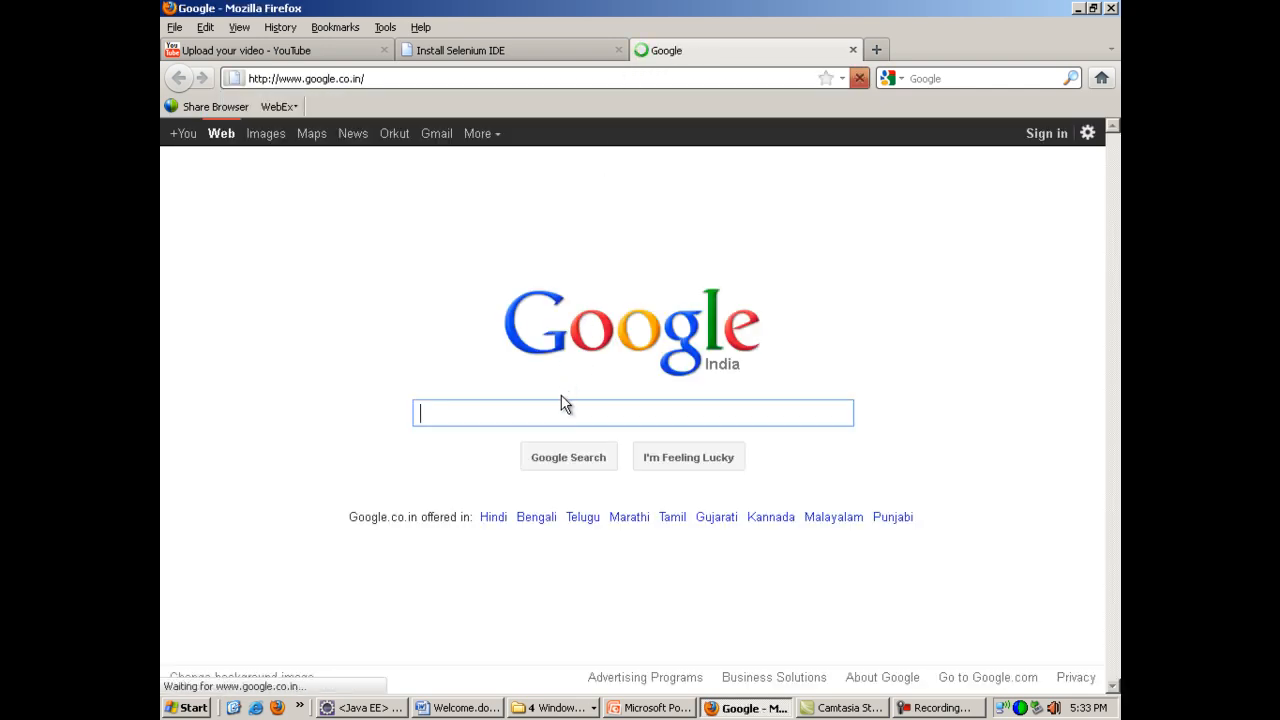
{"action": "type", "text": "downlaod"}
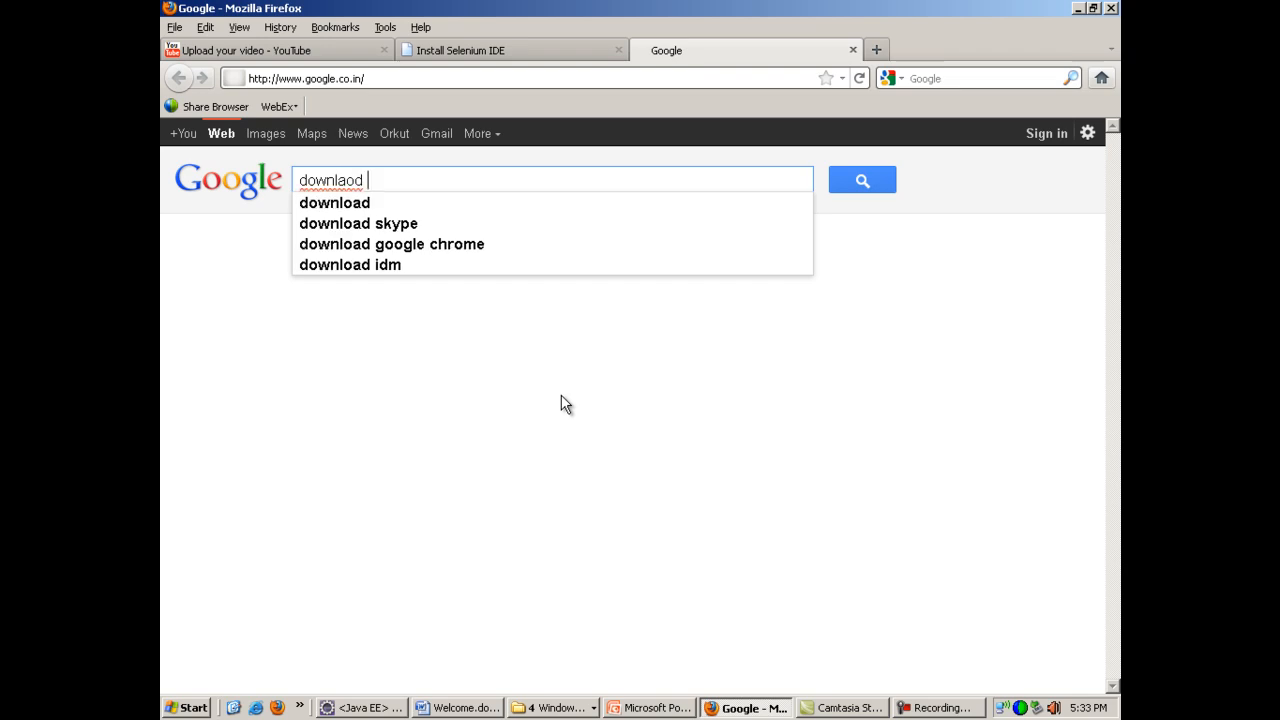
{"action": "type", "text": "download selenium"}
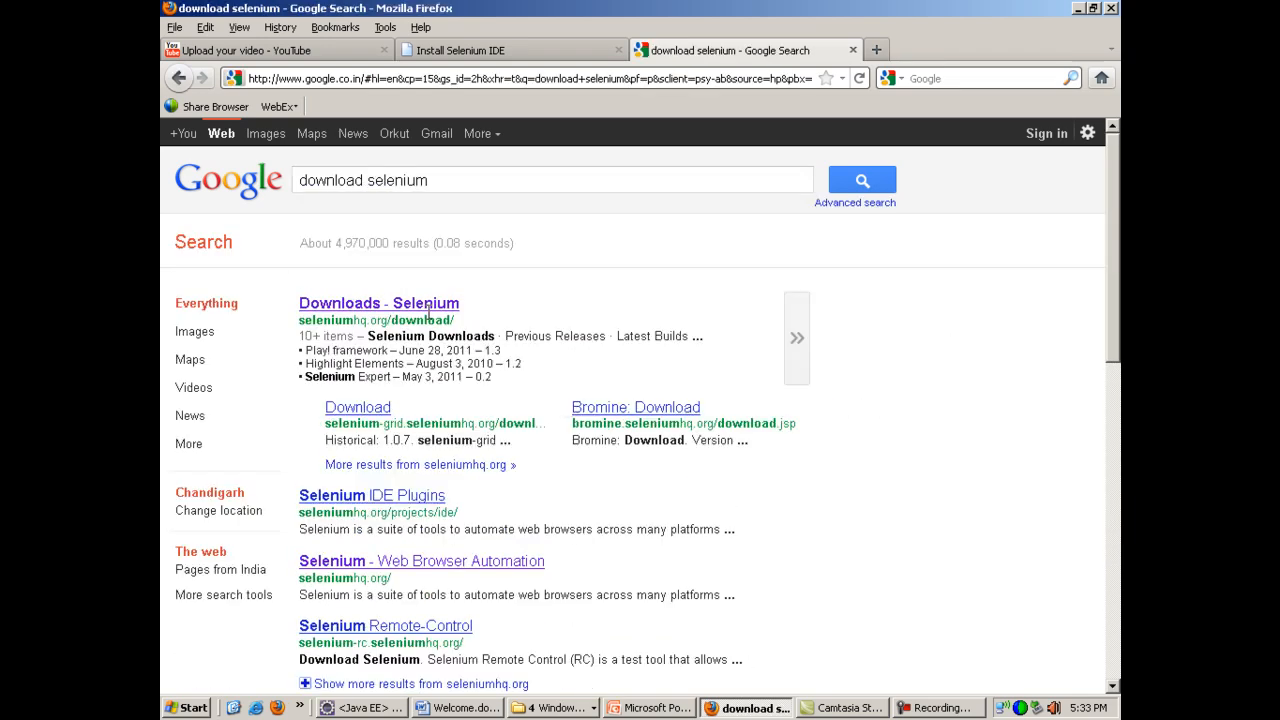
{"action": "left_click", "coordinate": [378, 304]}
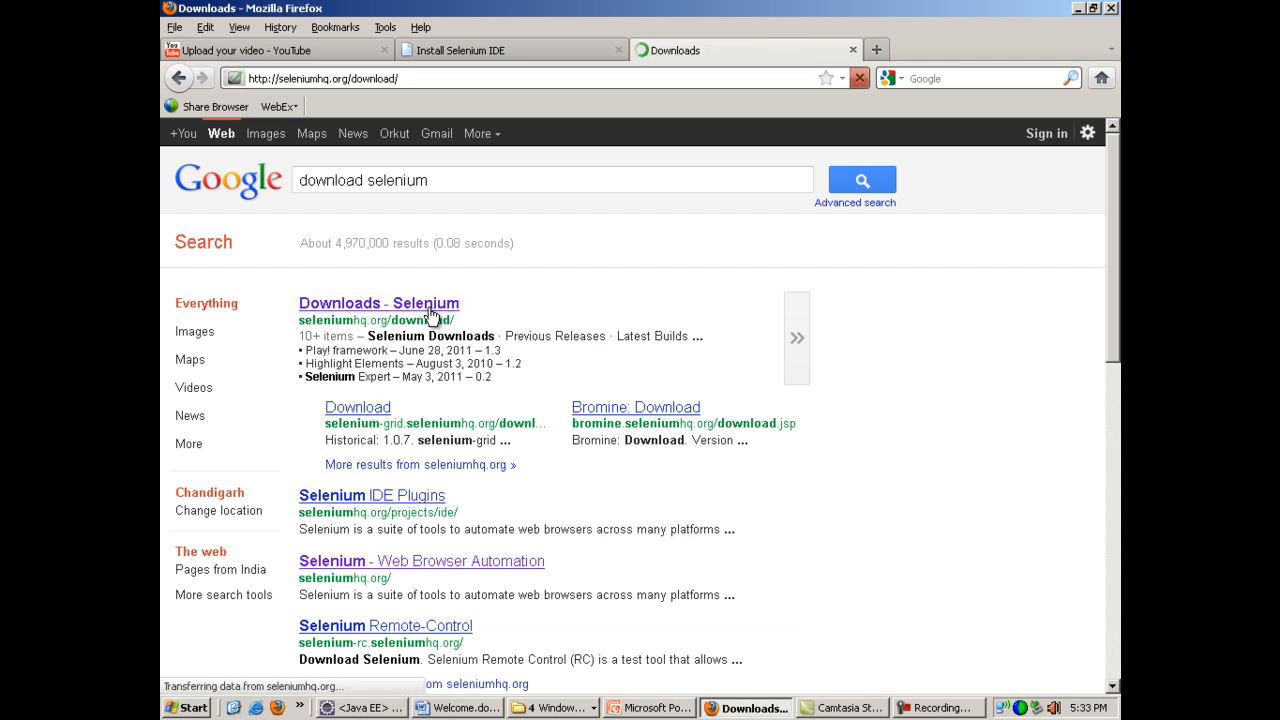
{"action": "left_click", "coordinate": [376, 304]}
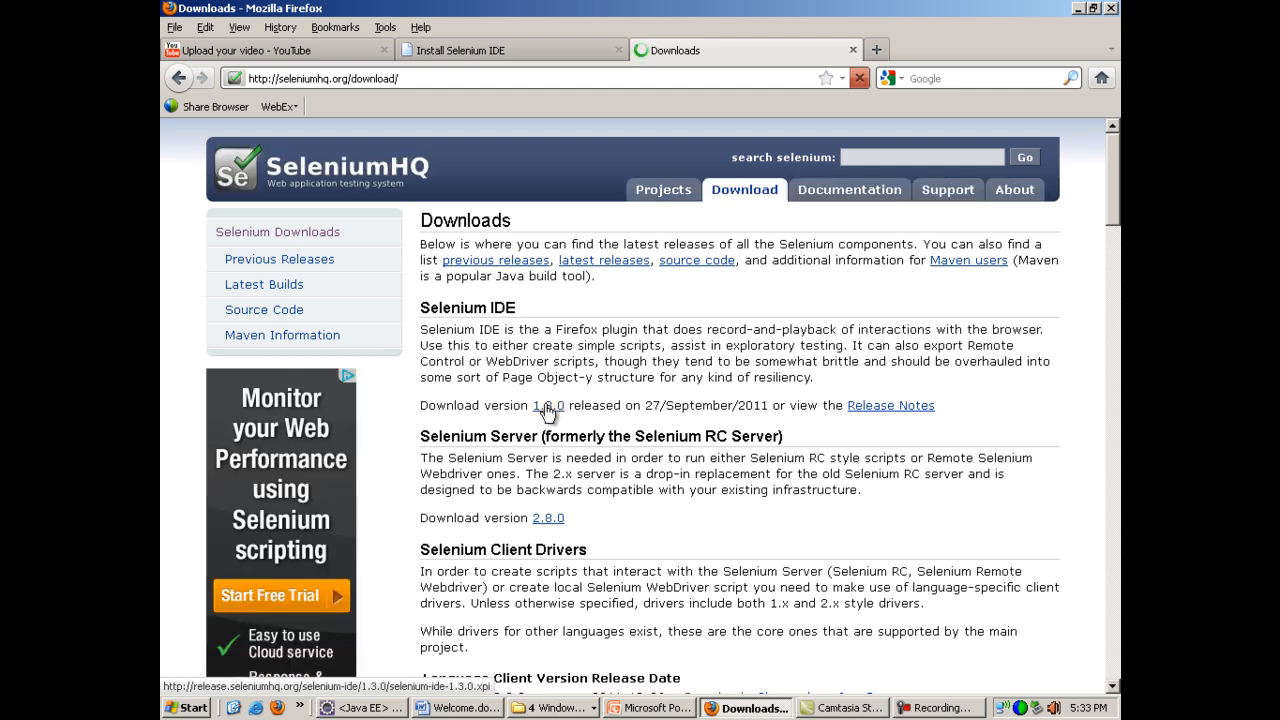
- Start the Selenium IDE 1.3.0 add-on download and allow the site to install it
{"action": "double_click", "coordinate": [468, 308]}
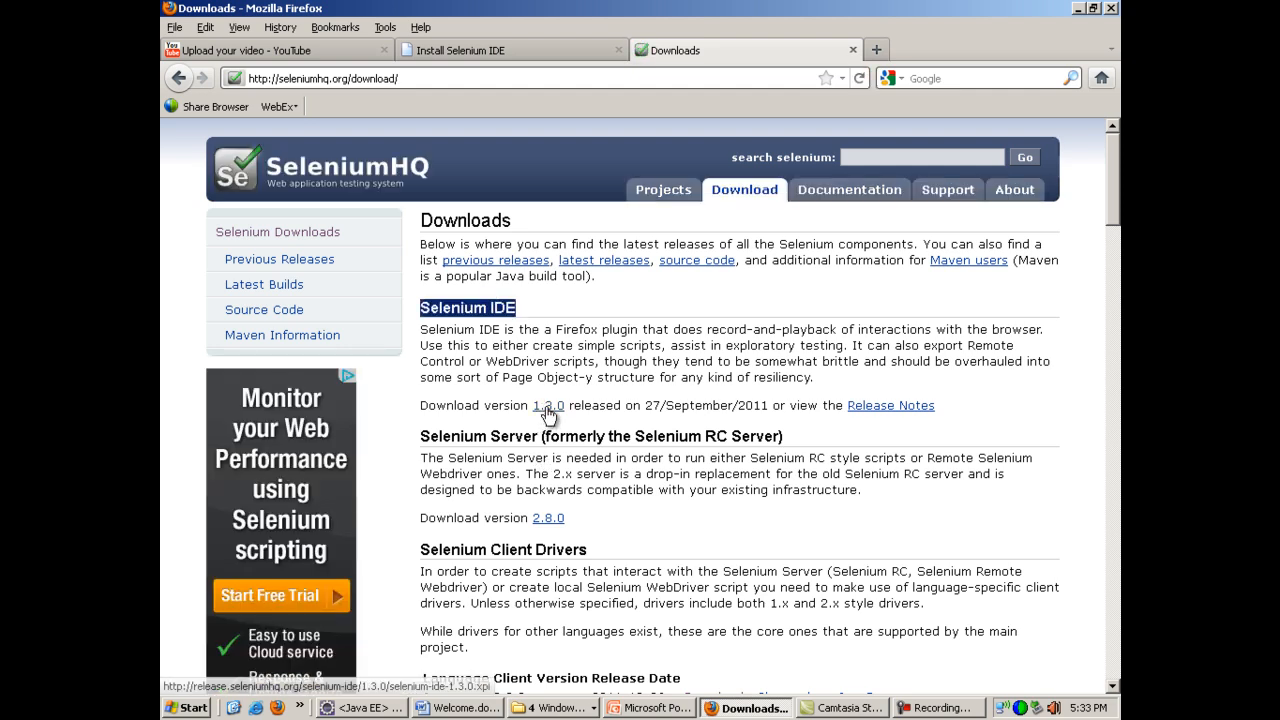
{"action": "left_click", "coordinate": [548, 404]}
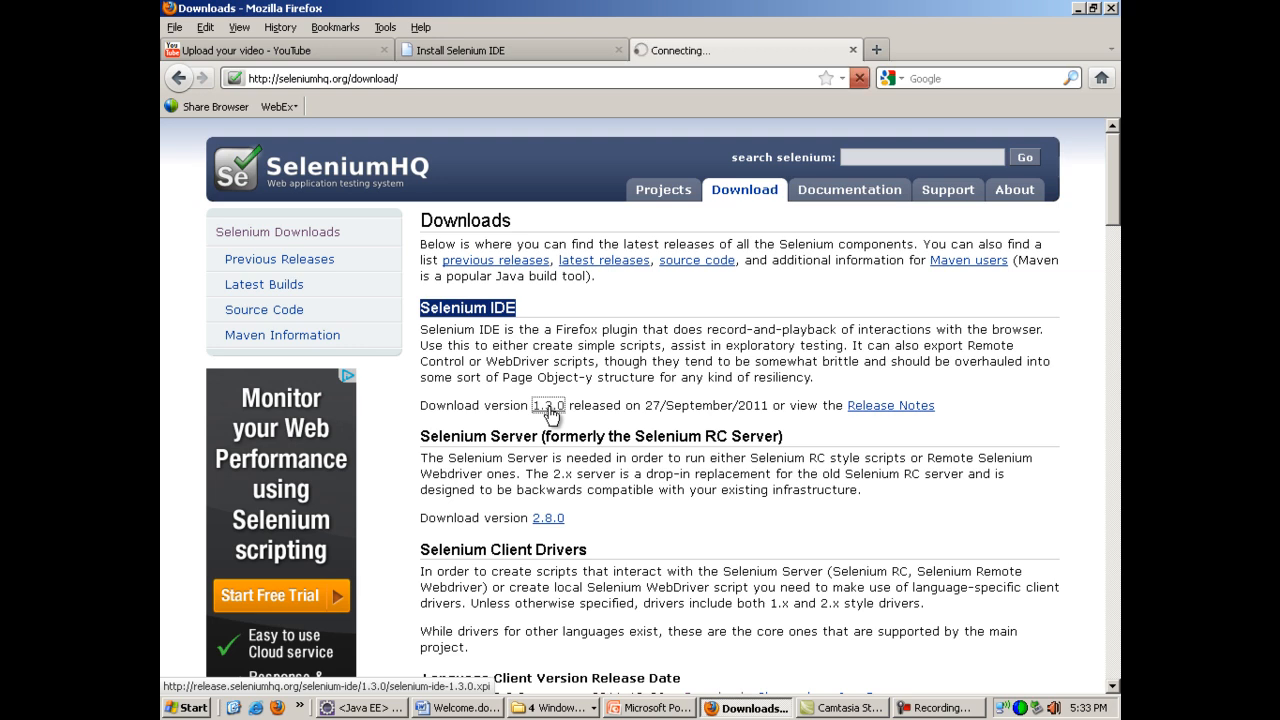
{"action": "left_click", "coordinate": [548, 404]}
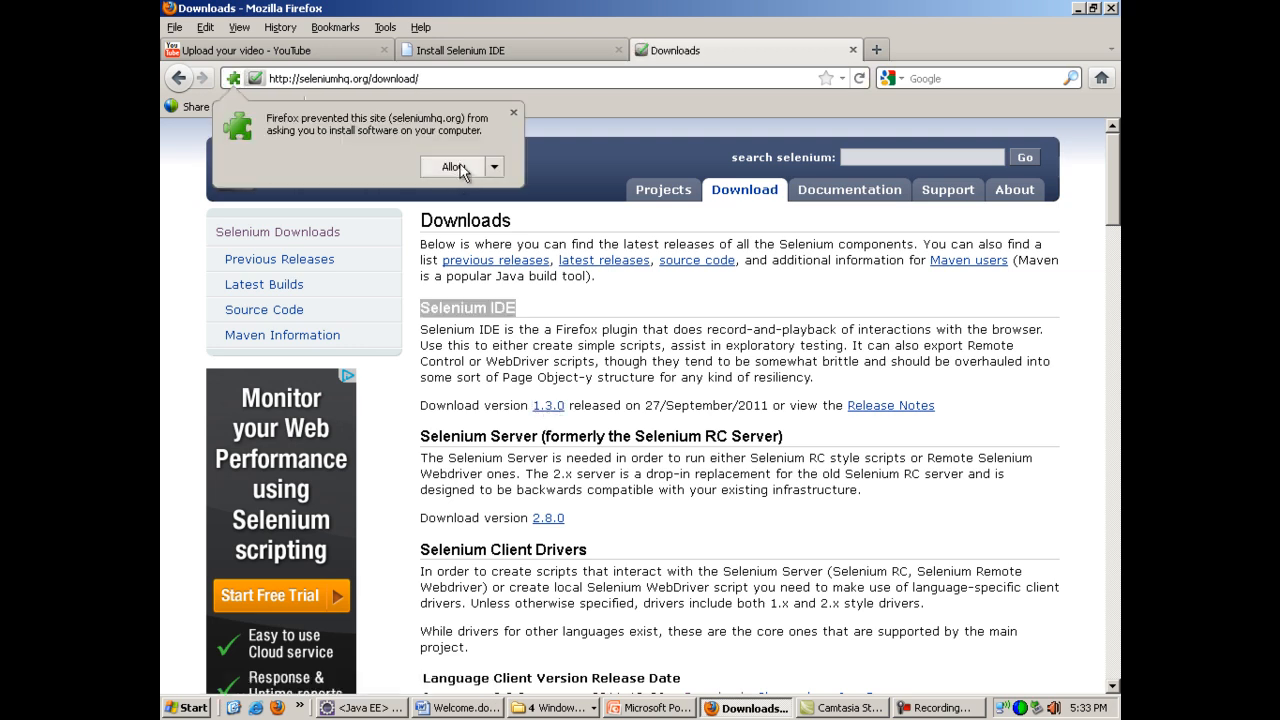
{"action": "left_click", "coordinate": [452, 166]}
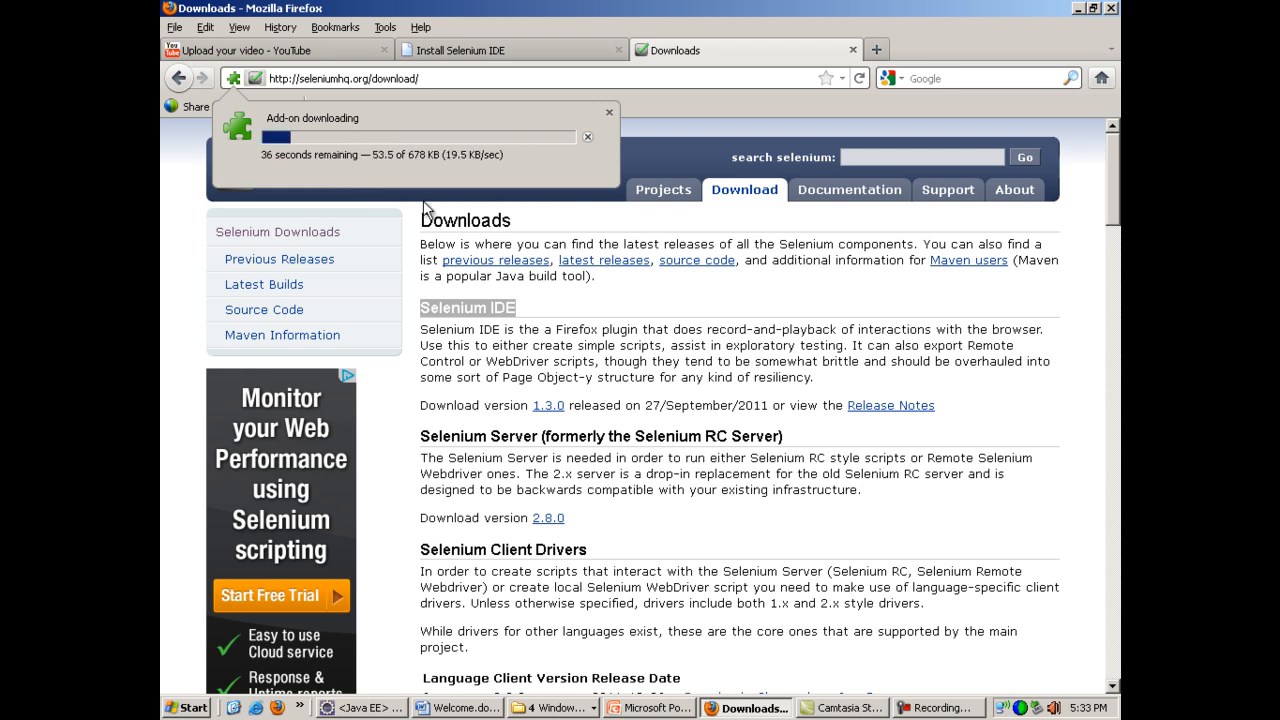
{"action": "mouse_move", "coordinate": [470, 186]}
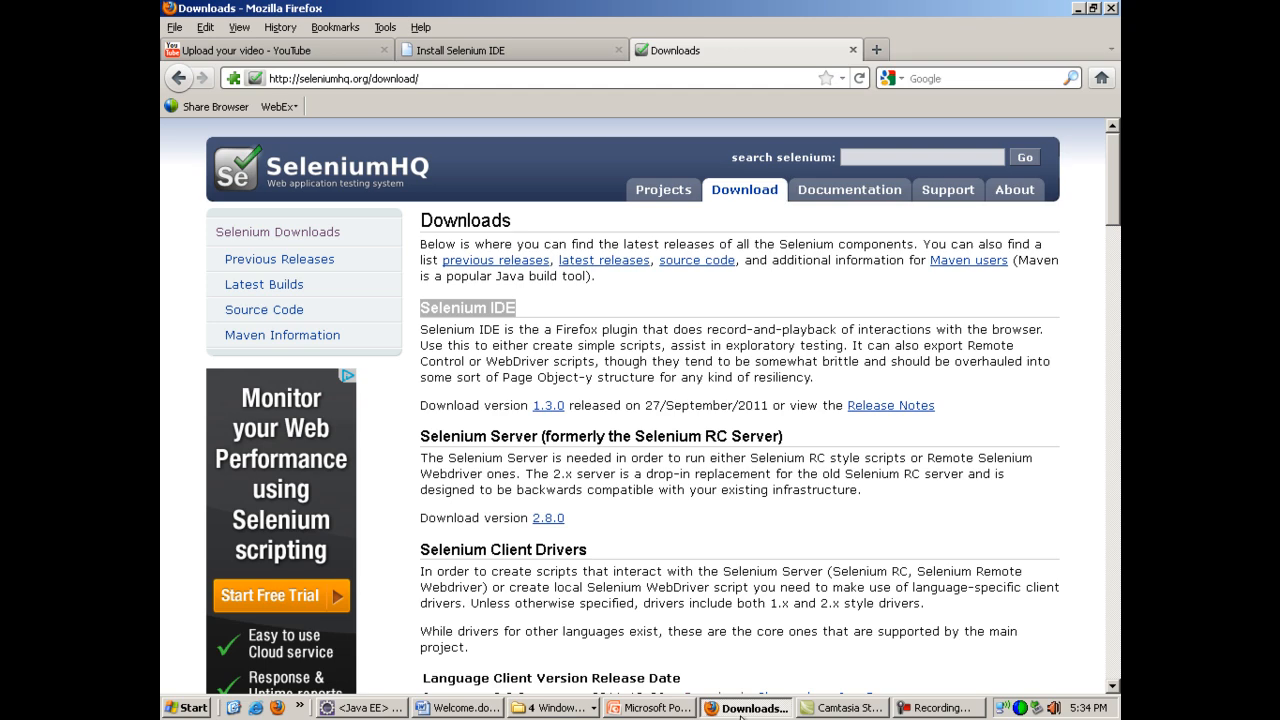
- Return to the tutorial tab and bring up the qtpselenium training video modules list
{"action": "left_click", "coordinate": [464, 50]}
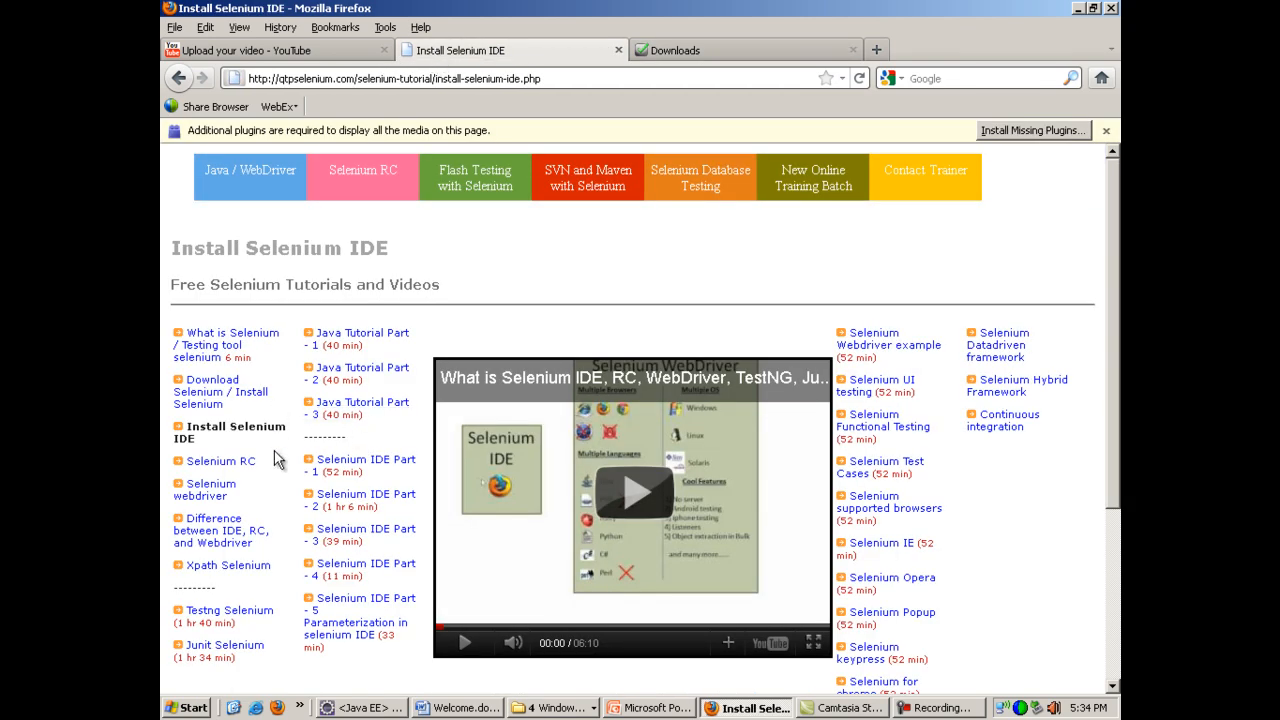
{"action": "double_click", "coordinate": [236, 432]}
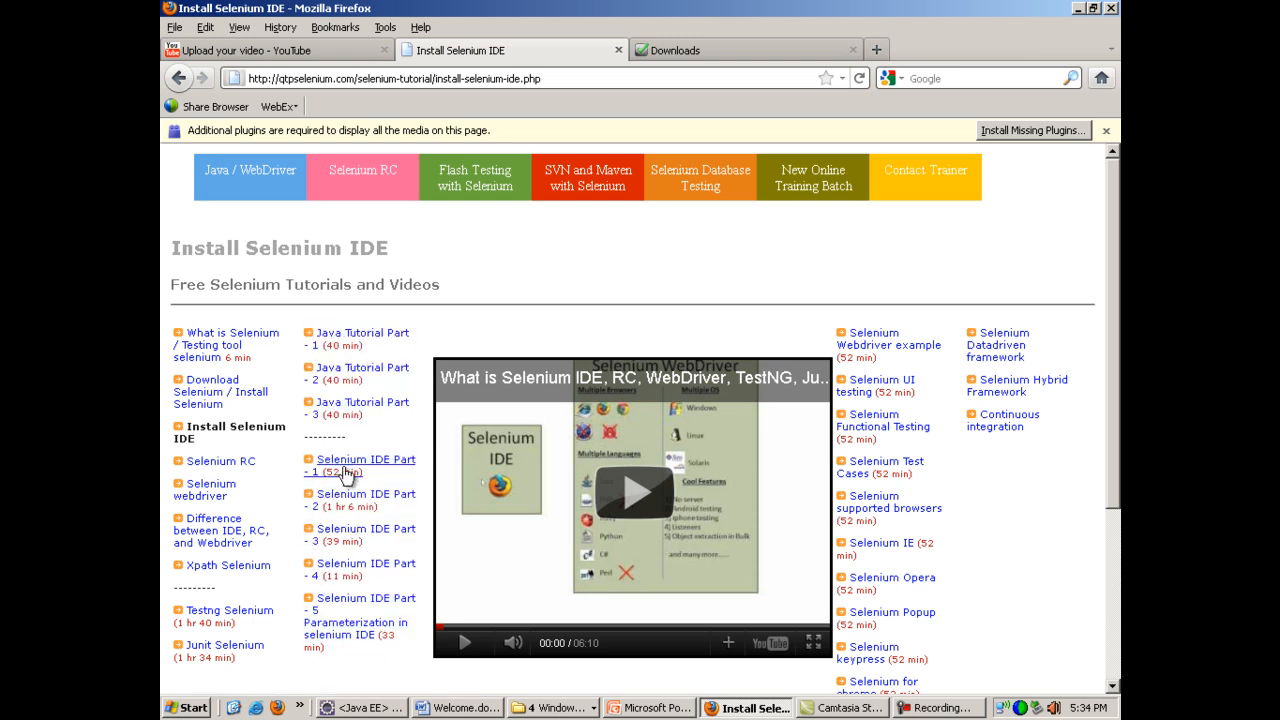
{"action": "mouse_move", "coordinate": [348, 592]}
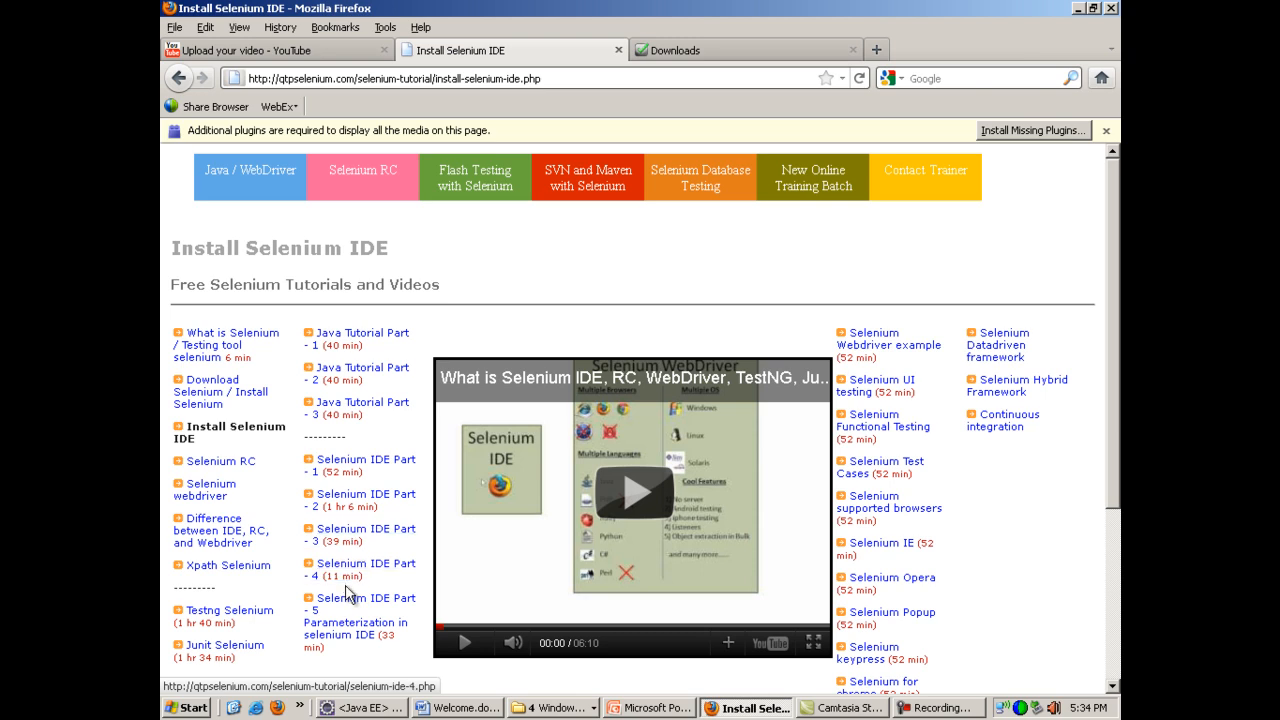
{"action": "mouse_move", "coordinate": [258, 176]}
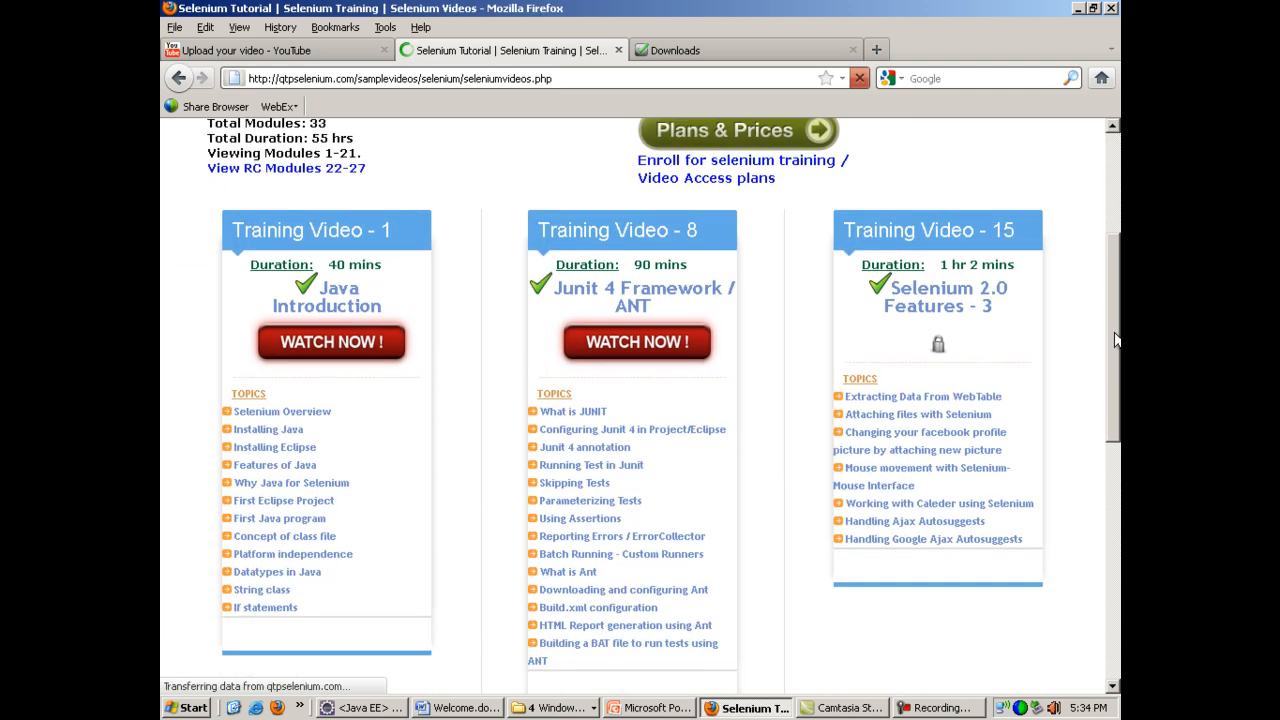
{"action": "scroll", "scroll_direction": "down", "scroll_amount": 3}
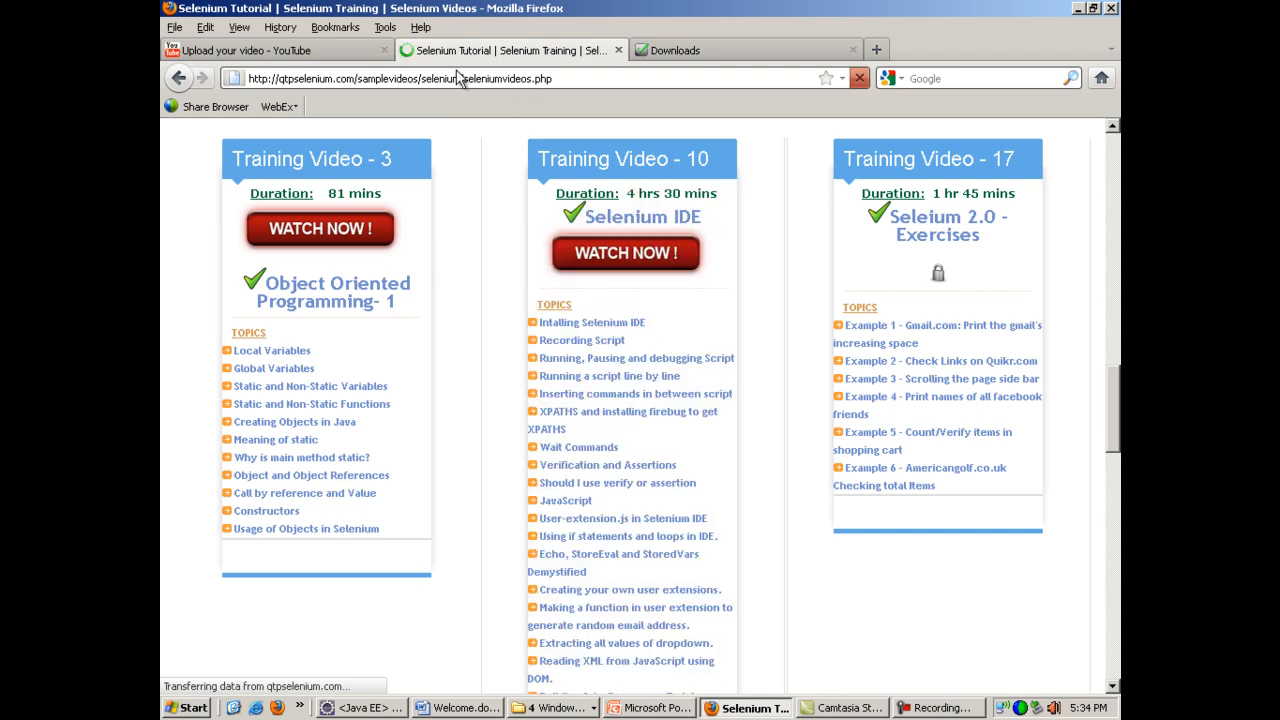
- Return to the SeleniumHQ Downloads page with the Selenium IDE 1.3.0 install prompt showing
{"action": "left_click", "coordinate": [456, 708]}
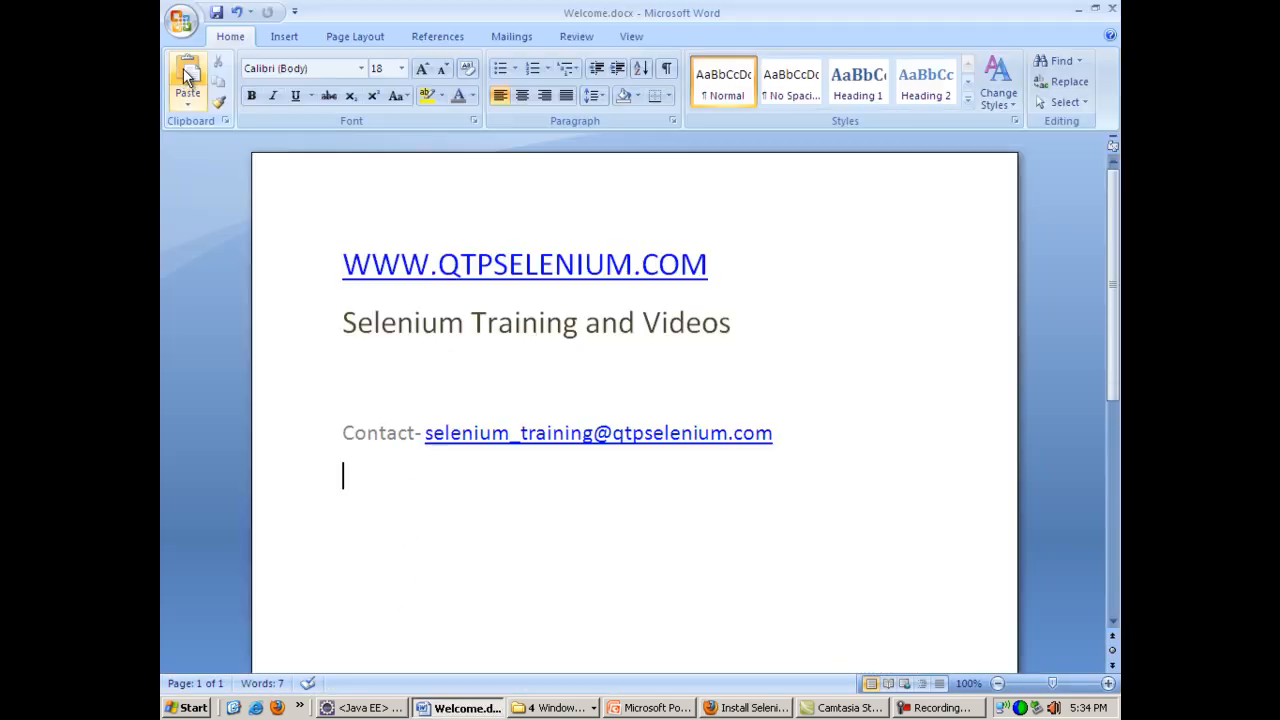
{"action": "left_click", "coordinate": [744, 708]}
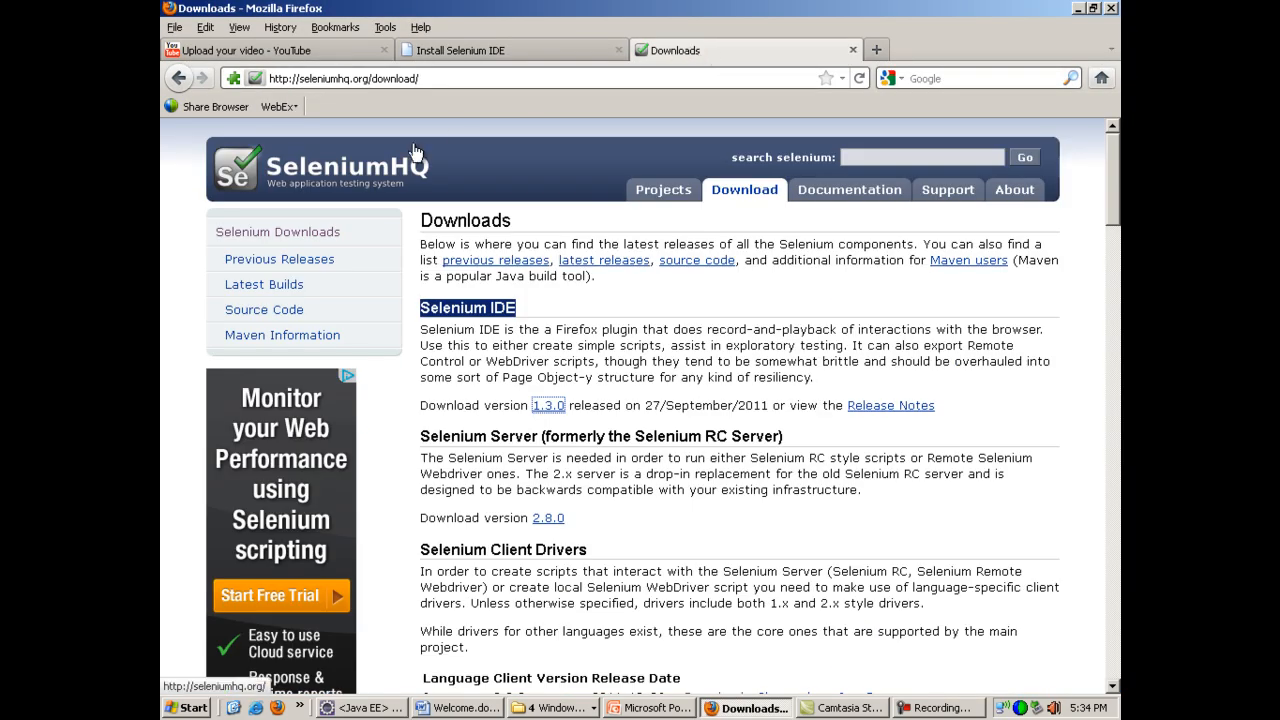
{"action": "mouse_move", "coordinate": [388, 312]}
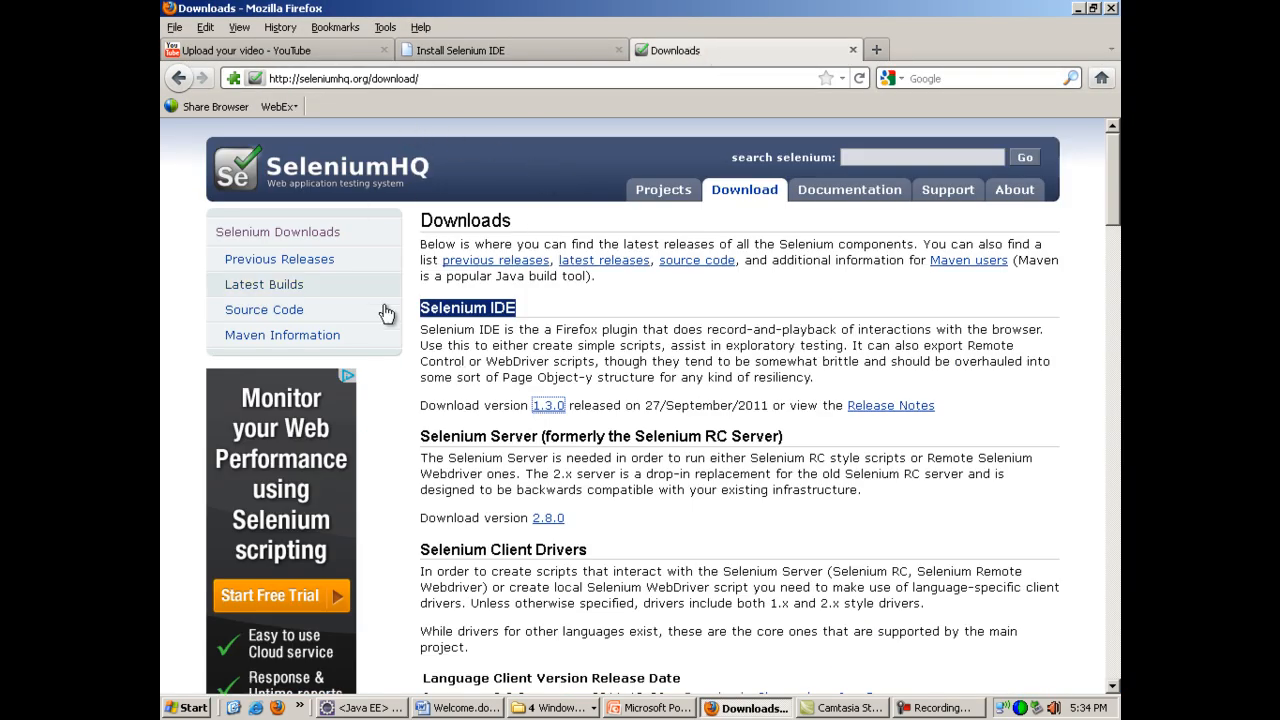
{"action": "left_click", "coordinate": [548, 404]}
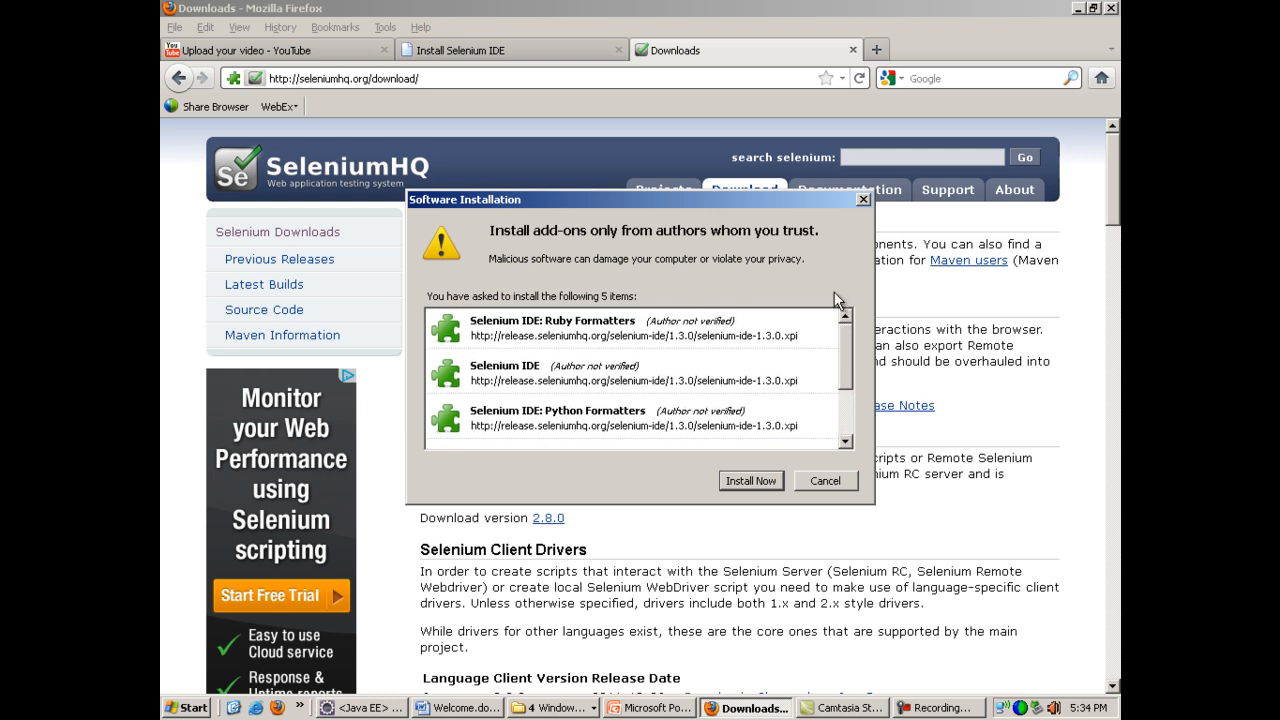
{"action": "mouse_move", "coordinate": [758, 494]}
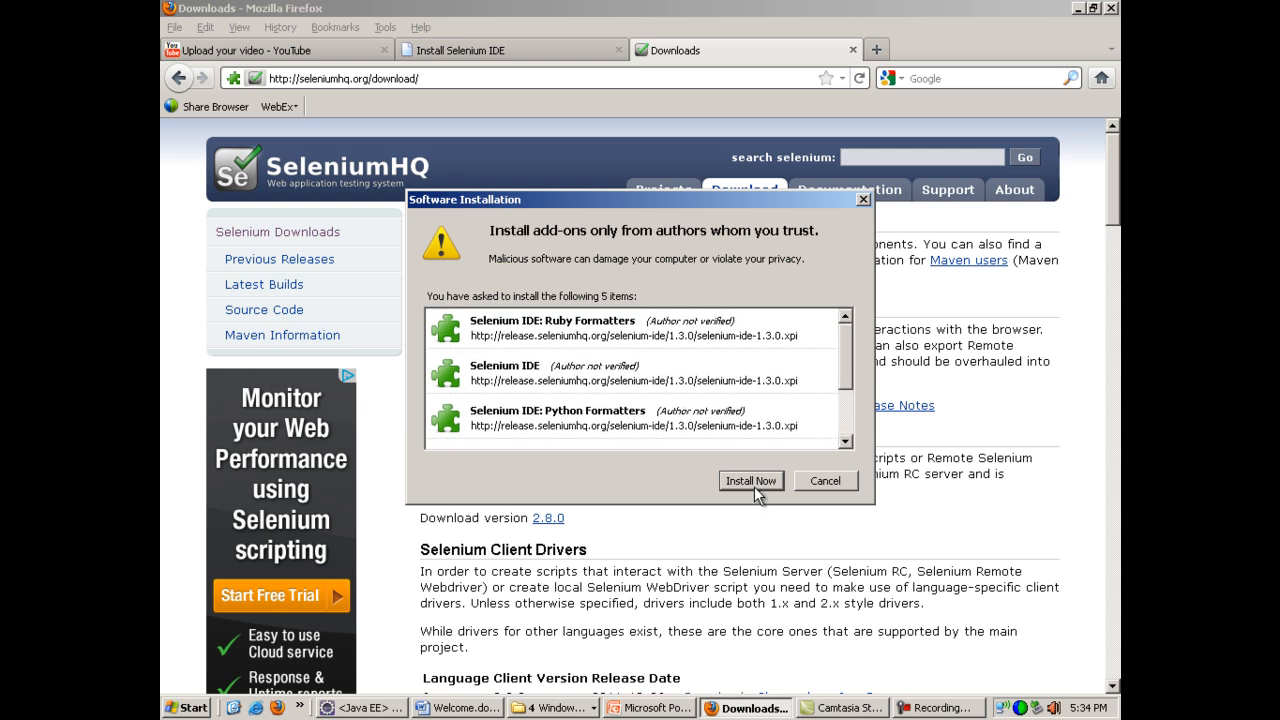
- Confirm installing the five Selenium IDE add-ons via Install Now
{"action": "left_click", "coordinate": [750, 480]}
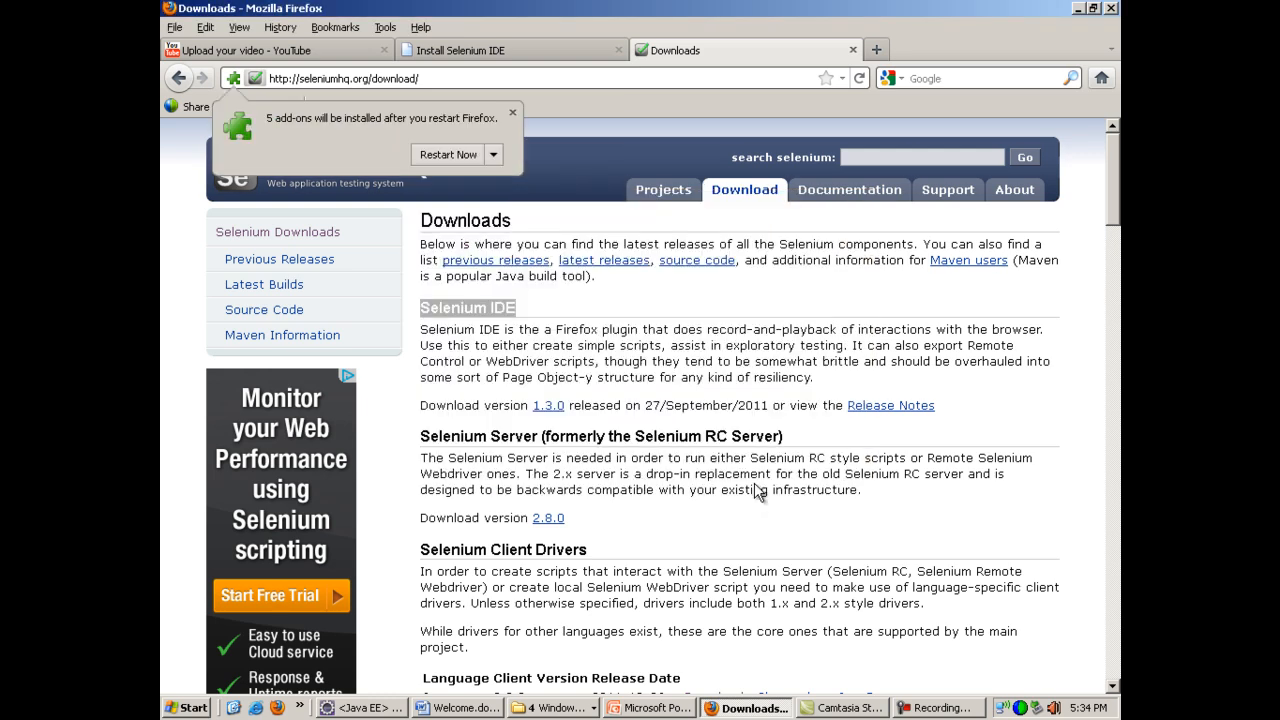
{"action": "mouse_move", "coordinate": [448, 154]}
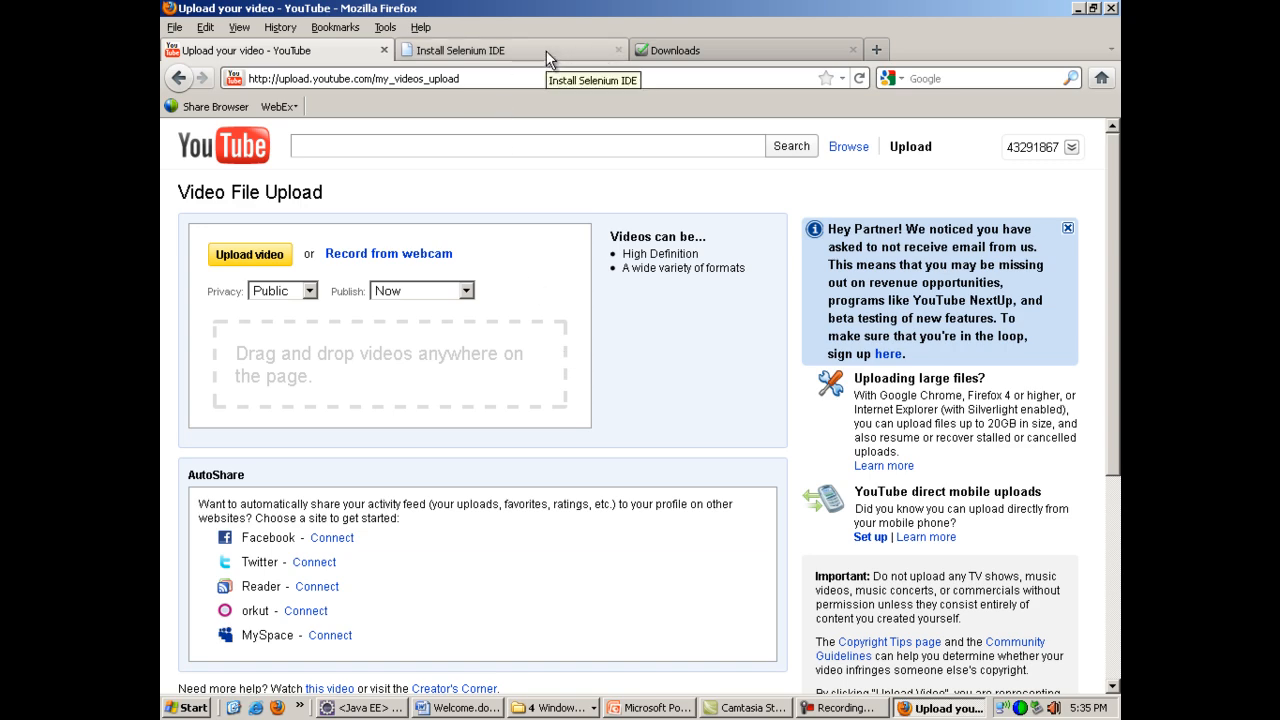
- After the restart, bring the SeleniumHQ Downloads tab back into view
{"action": "left_click", "coordinate": [460, 50]}
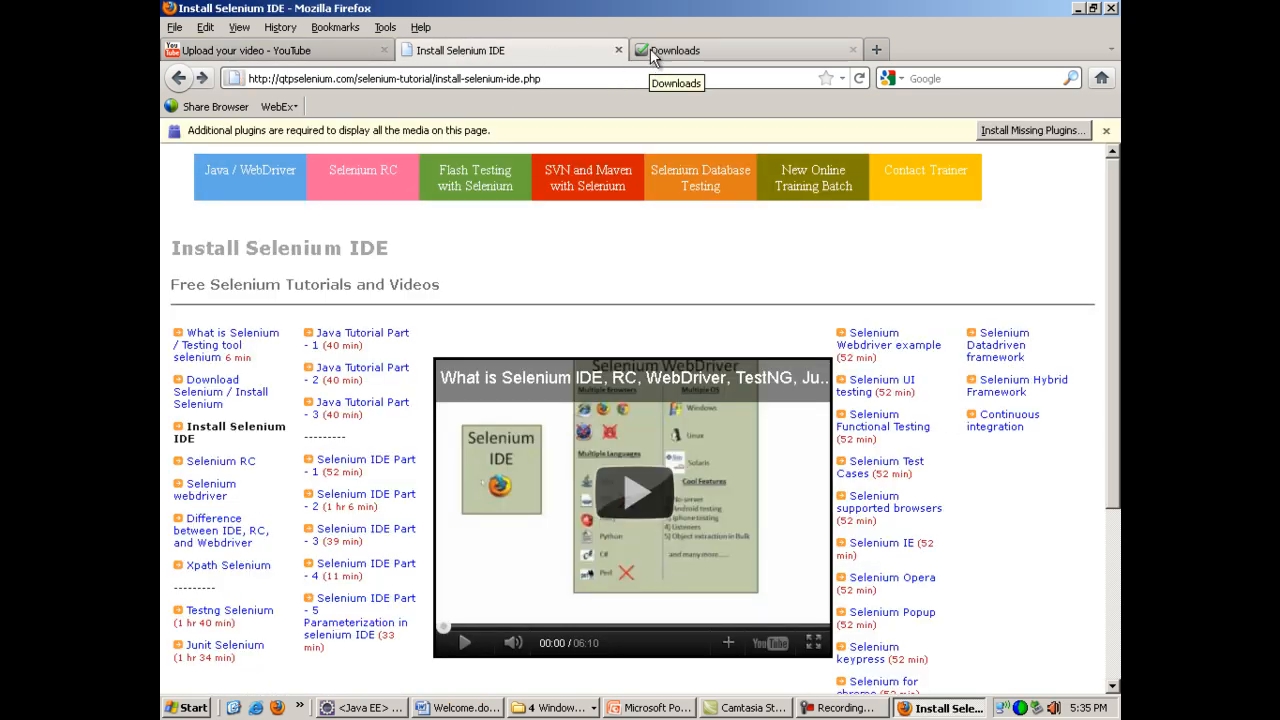
{"action": "left_click", "coordinate": [676, 50]}
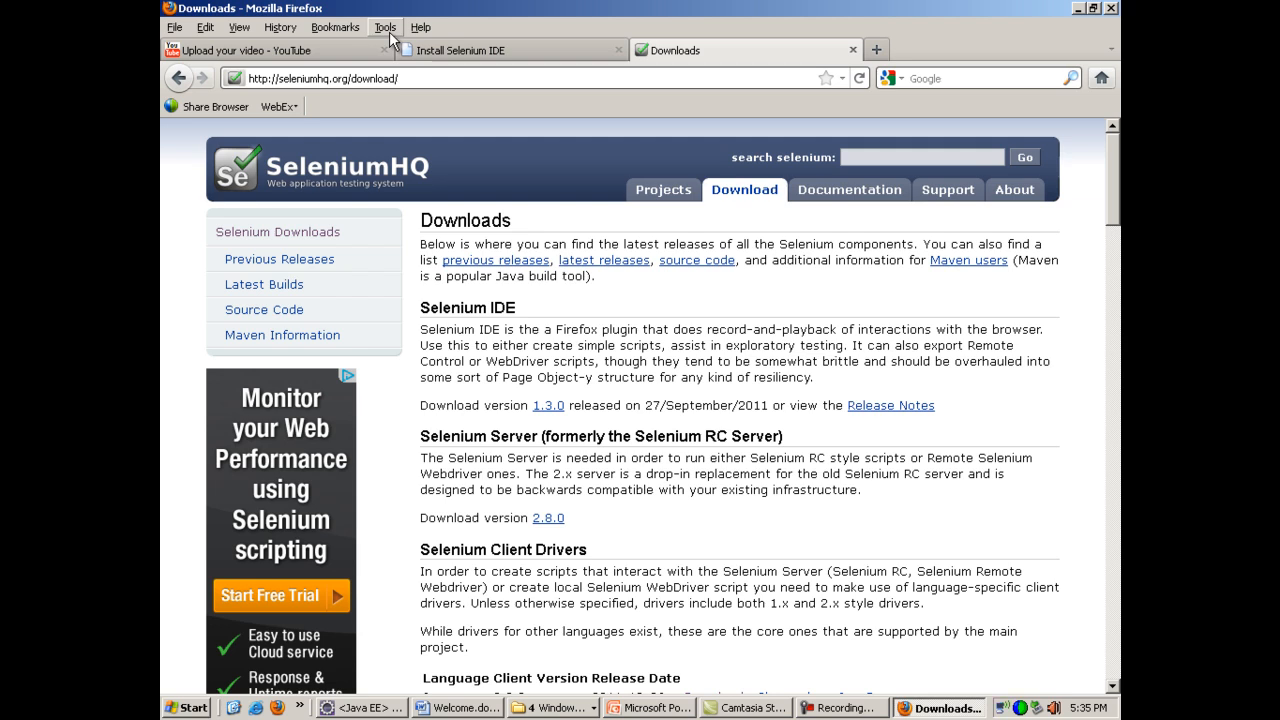
{"action": "mouse_move", "coordinate": [352, 6]}
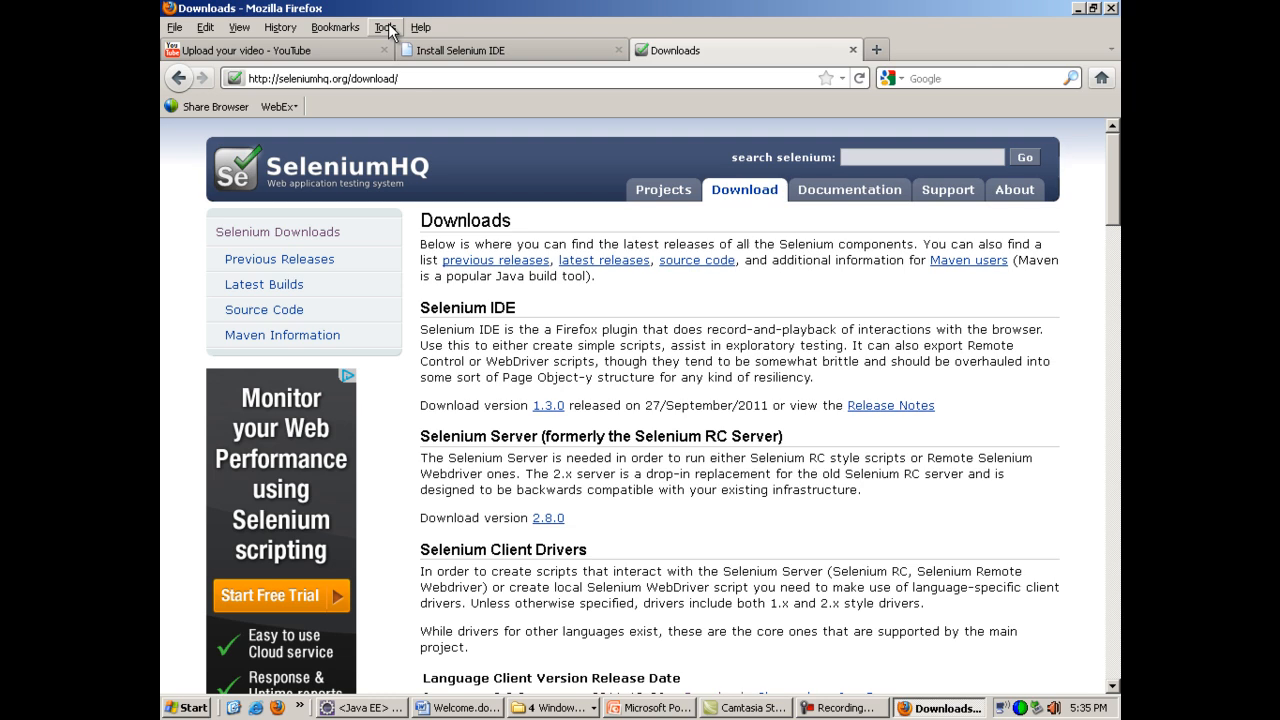
- Launch Selenium IDE from the Firefox Tools menu
{"action": "left_click", "coordinate": [384, 28]}
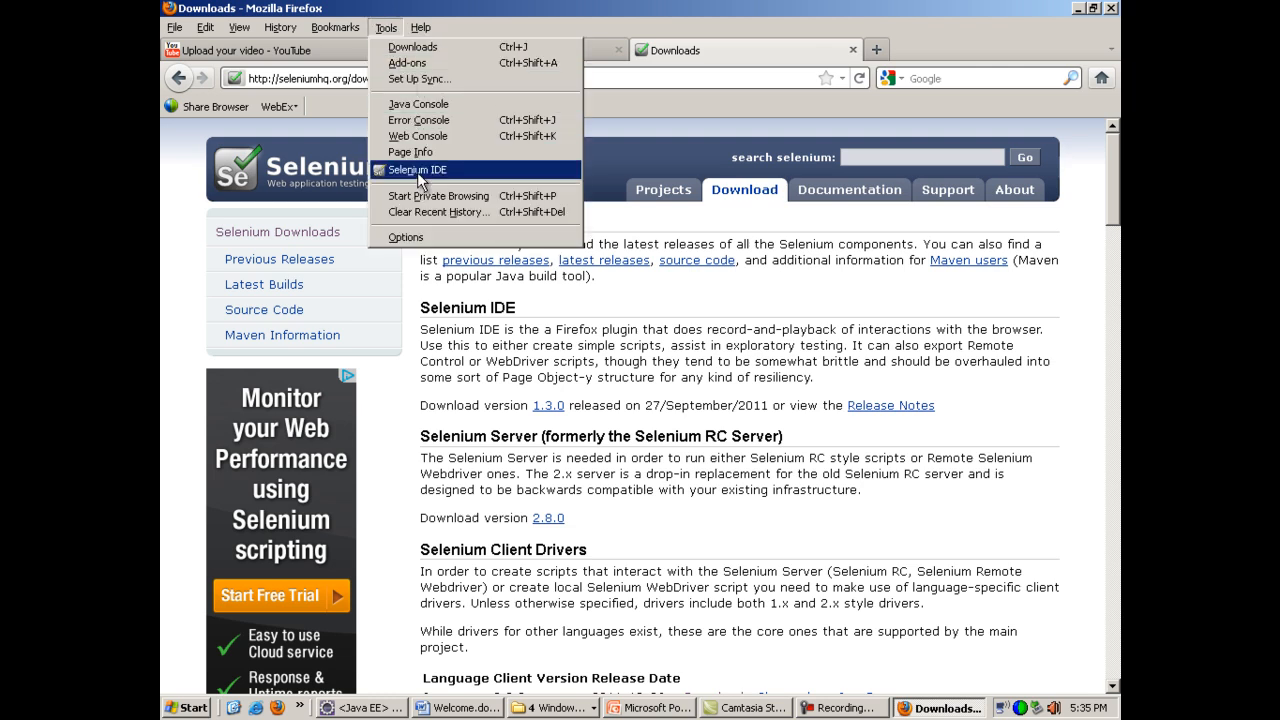
{"action": "mouse_move", "coordinate": [436, 180]}
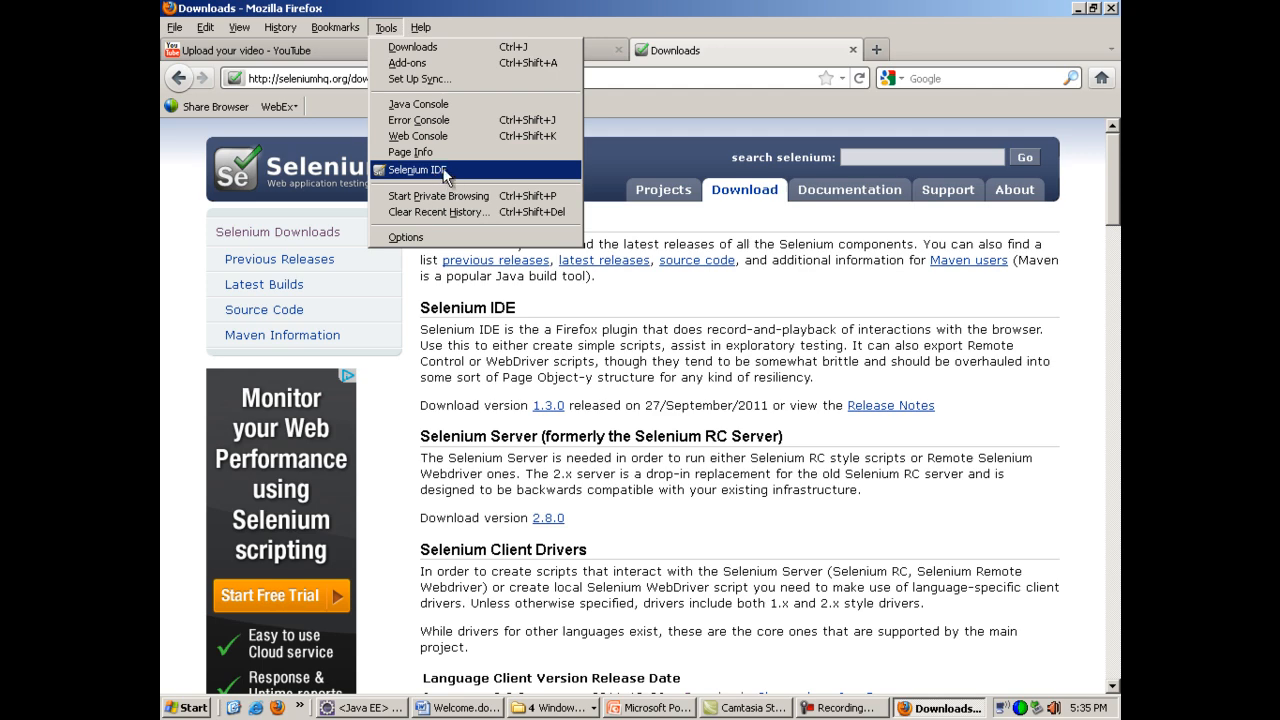
{"action": "left_click", "coordinate": [416, 168]}
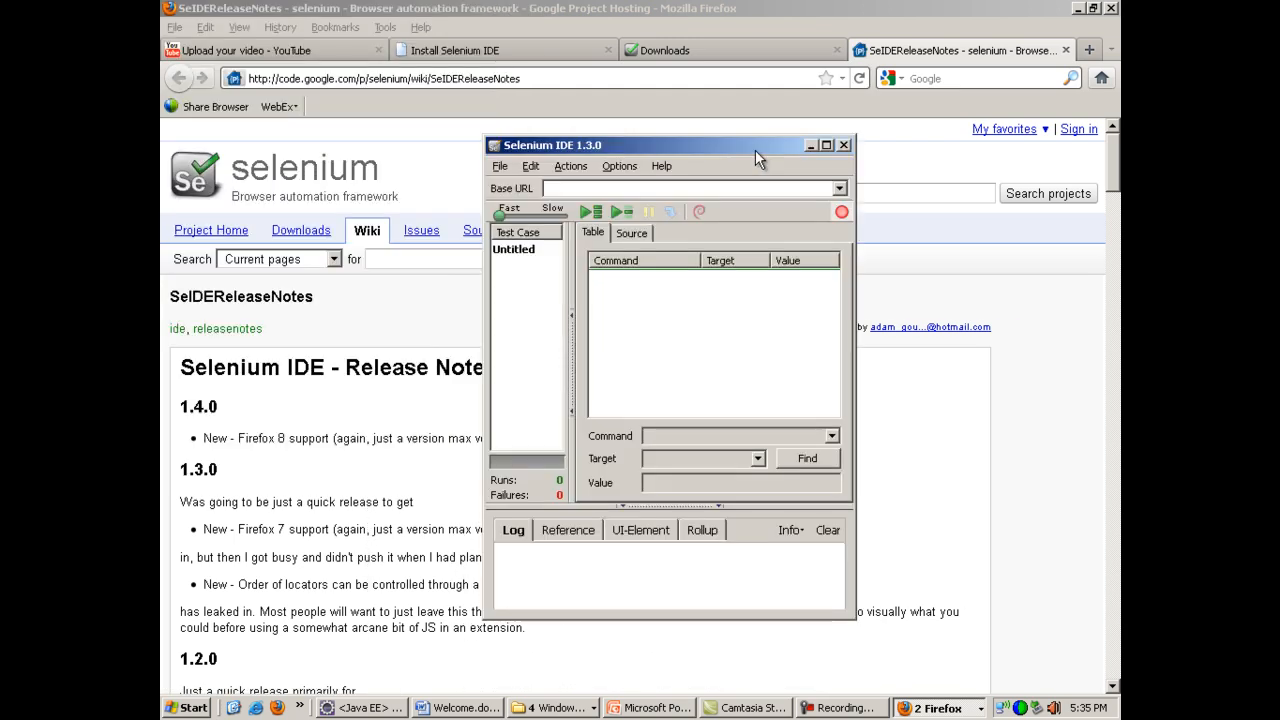
{"action": "mouse_move", "coordinate": [708, 128]}
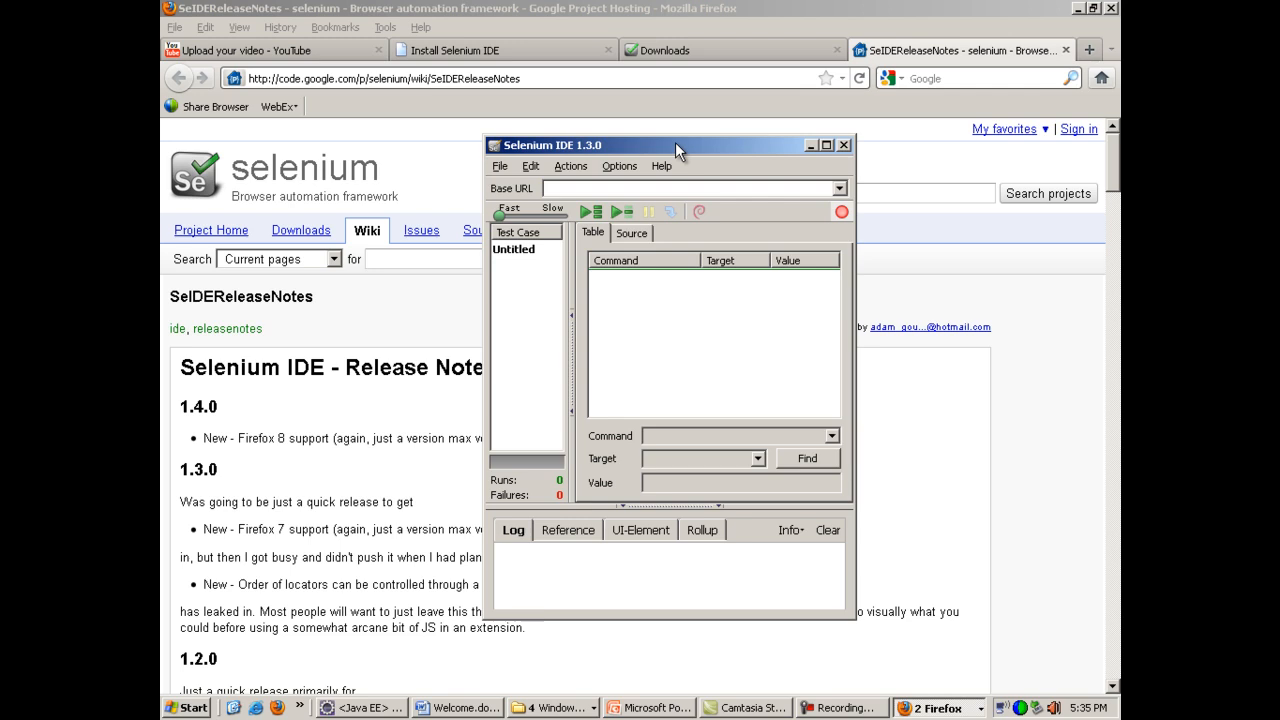
{"action": "mouse_move", "coordinate": [684, 158]}
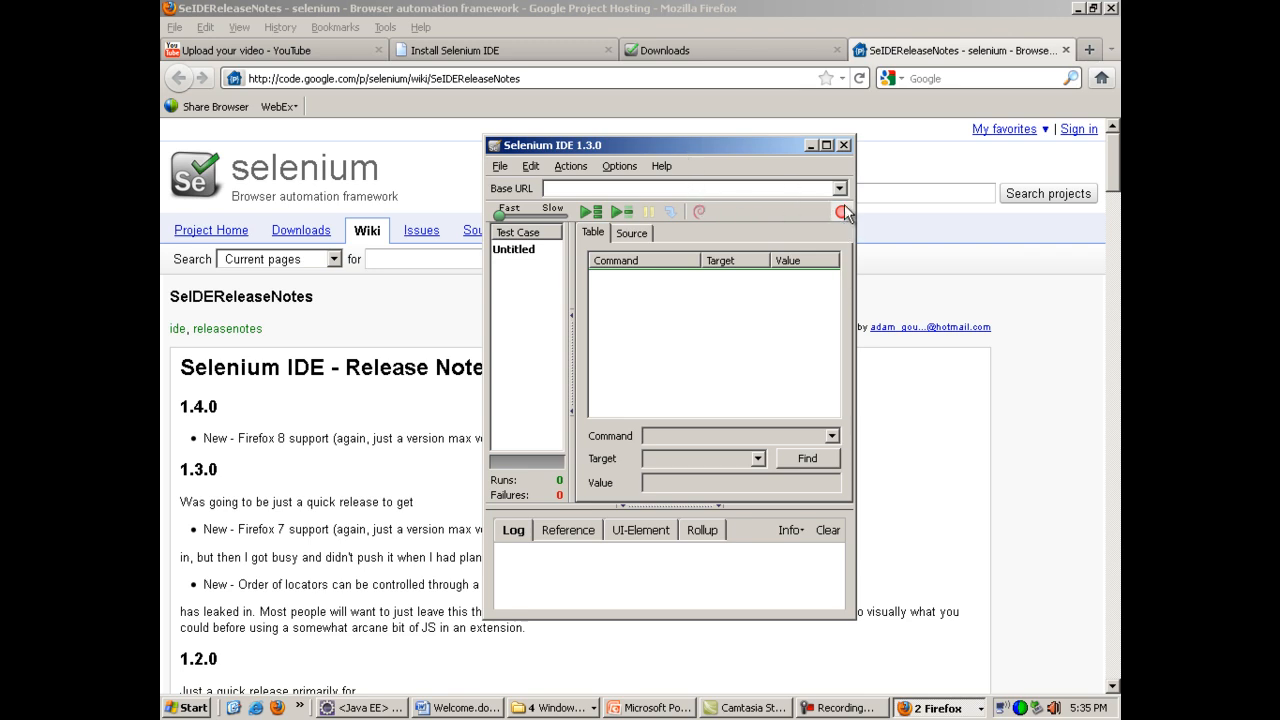
{"action": "mouse_move", "coordinate": [844, 212]}
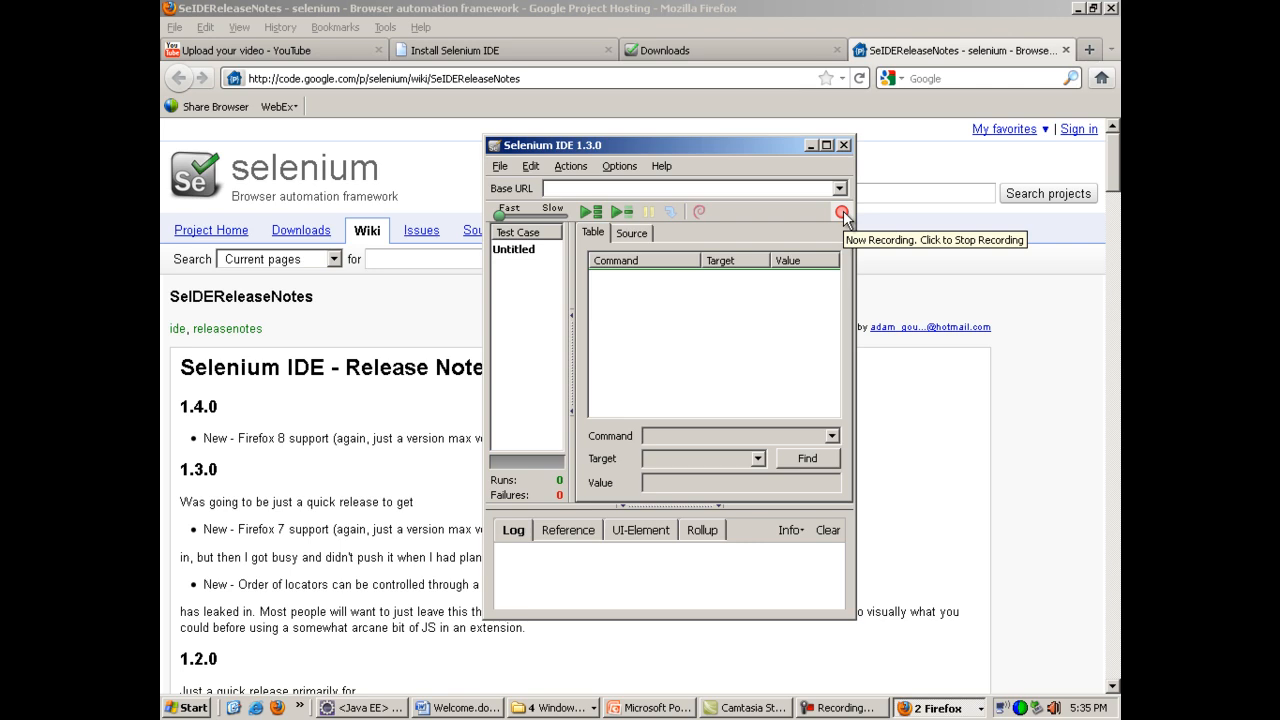
{"action": "mouse_move", "coordinate": [582, 78]}
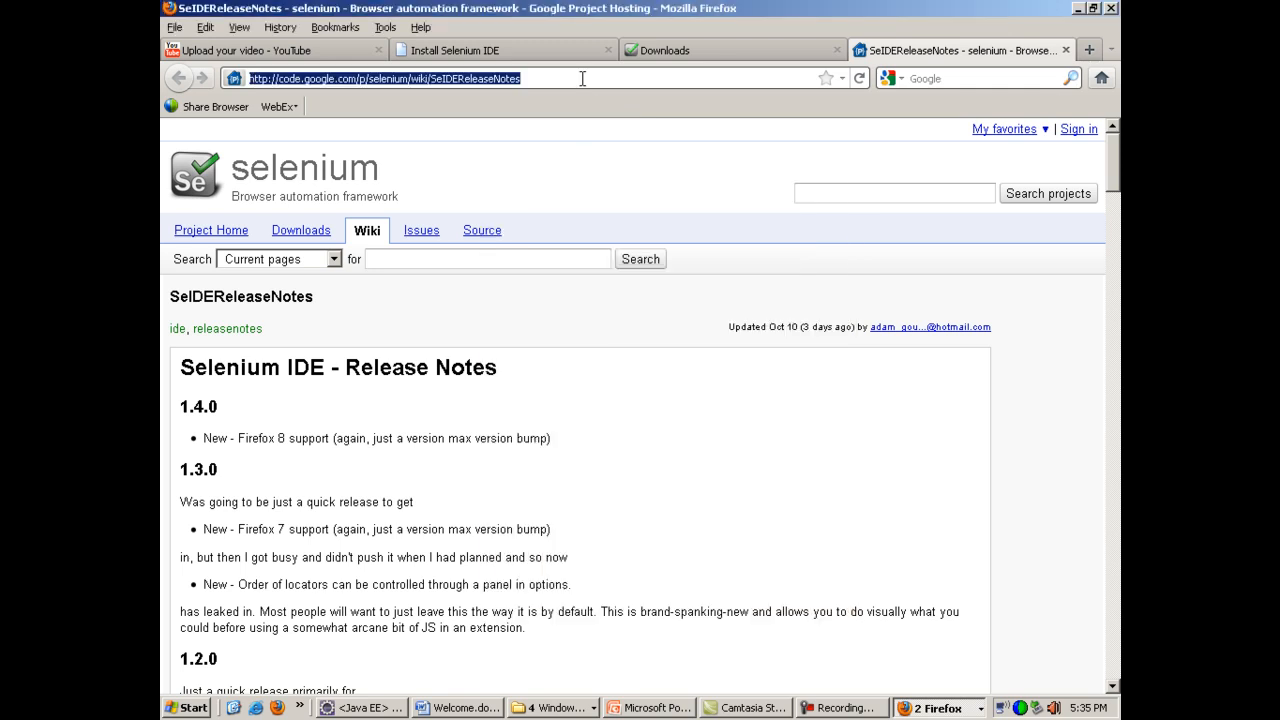
- Load quikr.com and record entering a search term with Coimbatore chosen as the city
{"action": "type", "text": "quikr"}
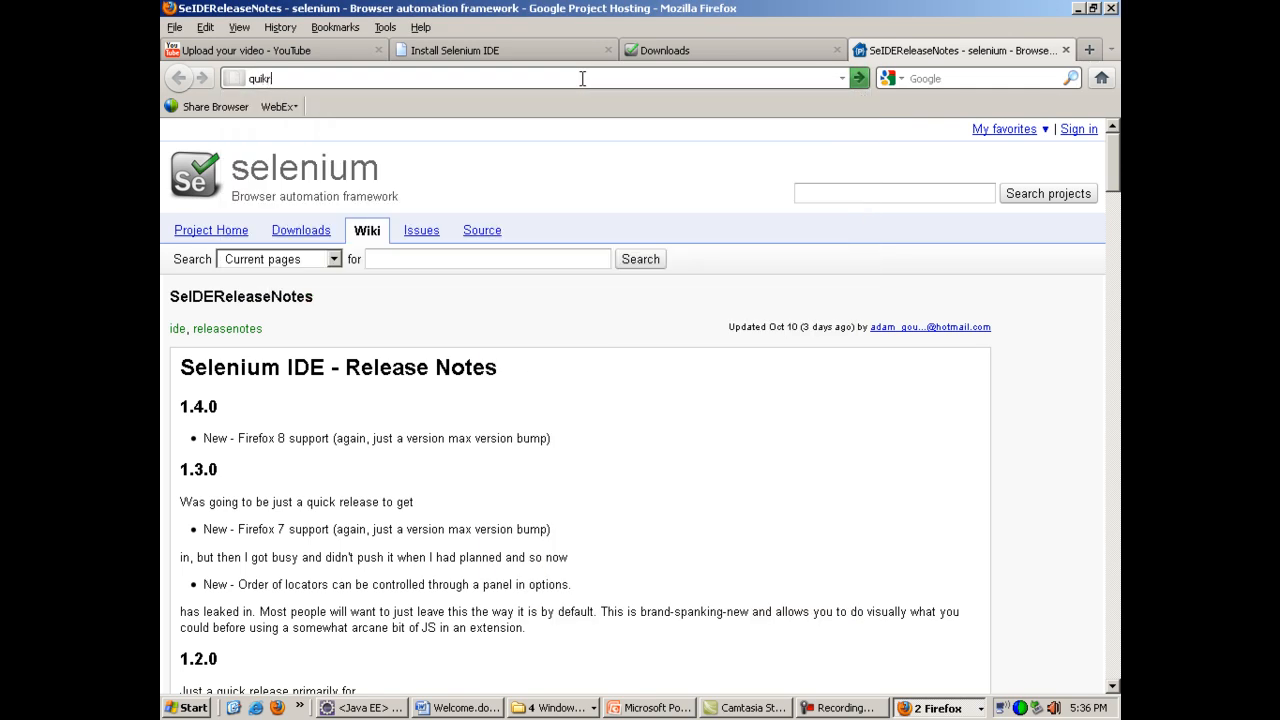
{"action": "key", "text": "Return"}
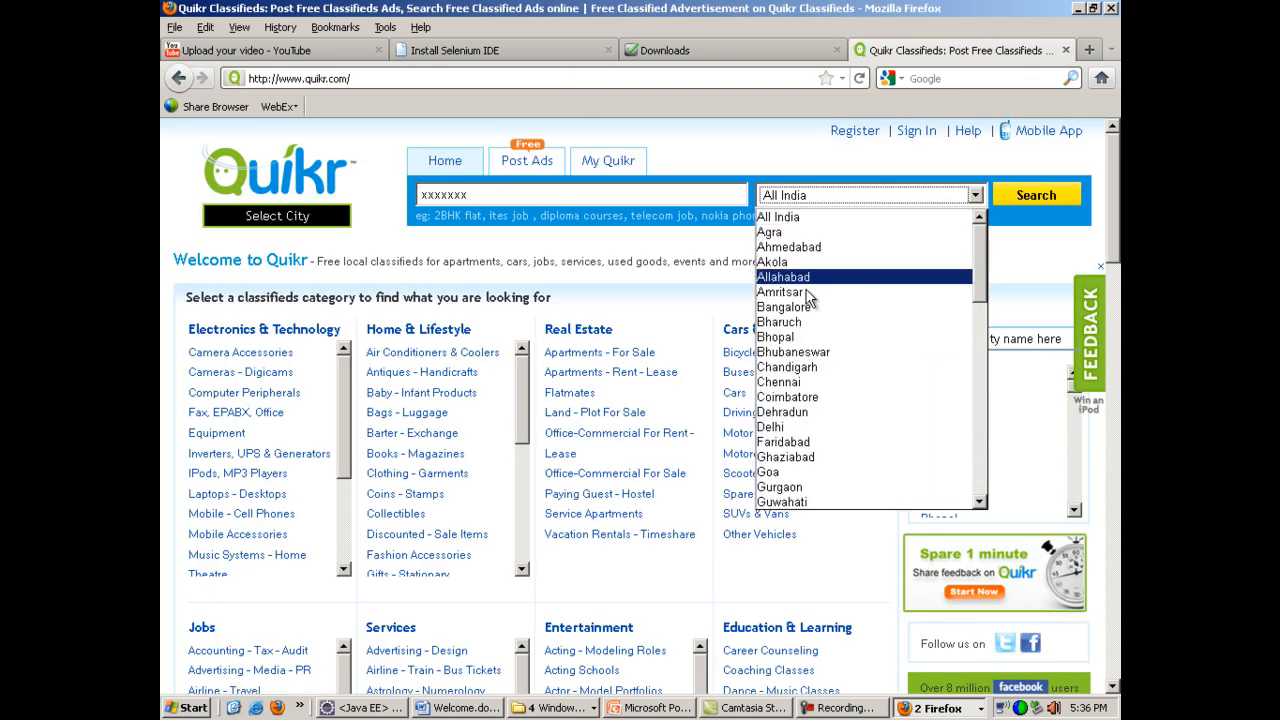
{"action": "left_click", "coordinate": [788, 396]}
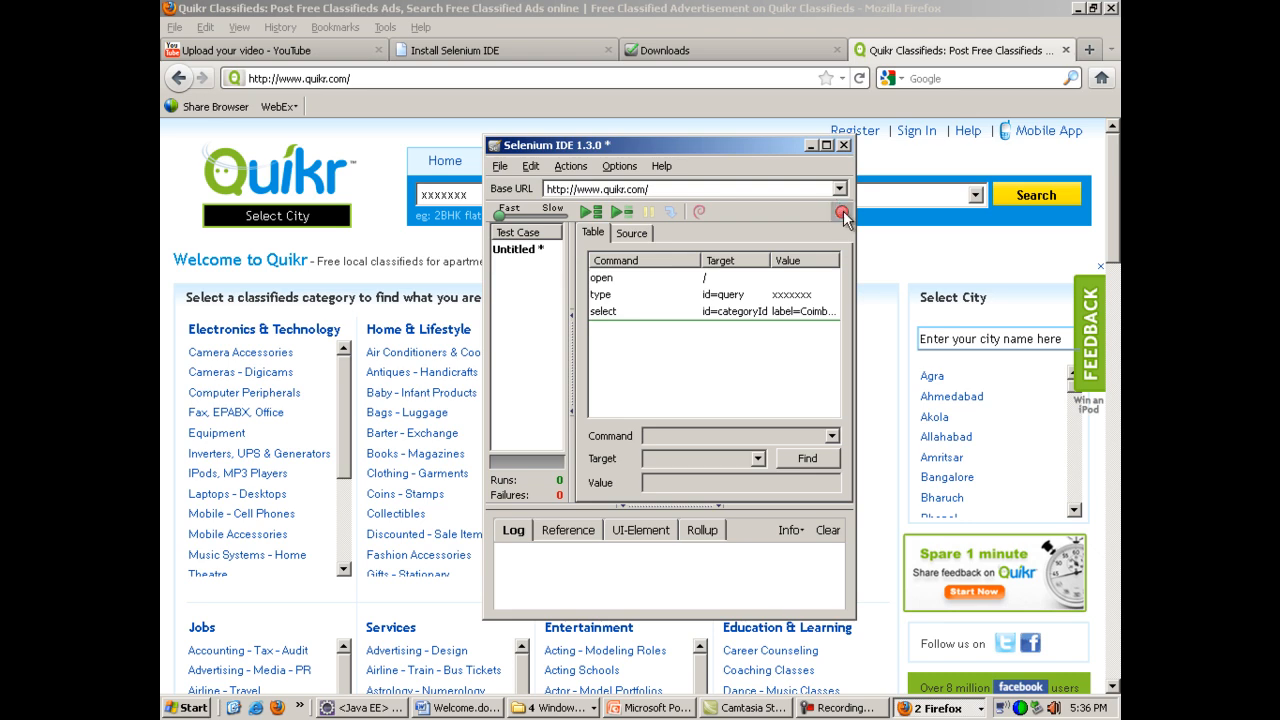
{"action": "mouse_move", "coordinate": [628, 184]}
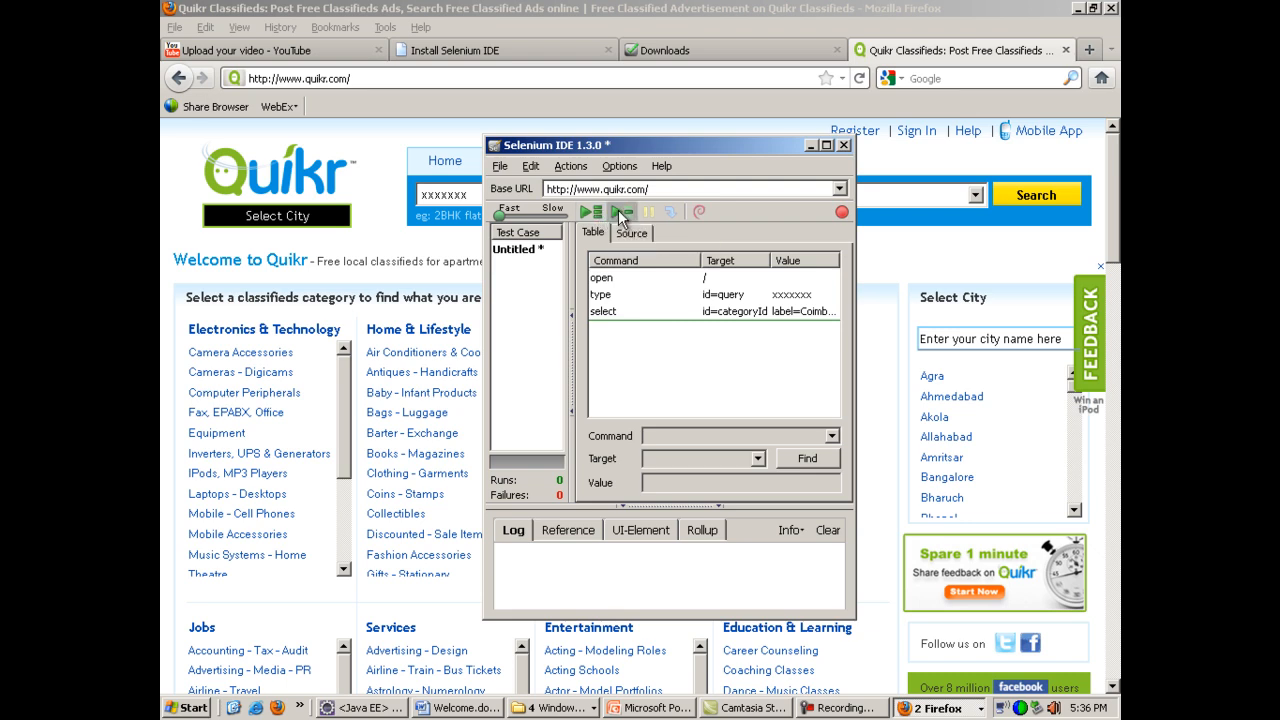
- Replay the recorded open, type and select test case in Selenium IDE
{"action": "left_click", "coordinate": [620, 212]}
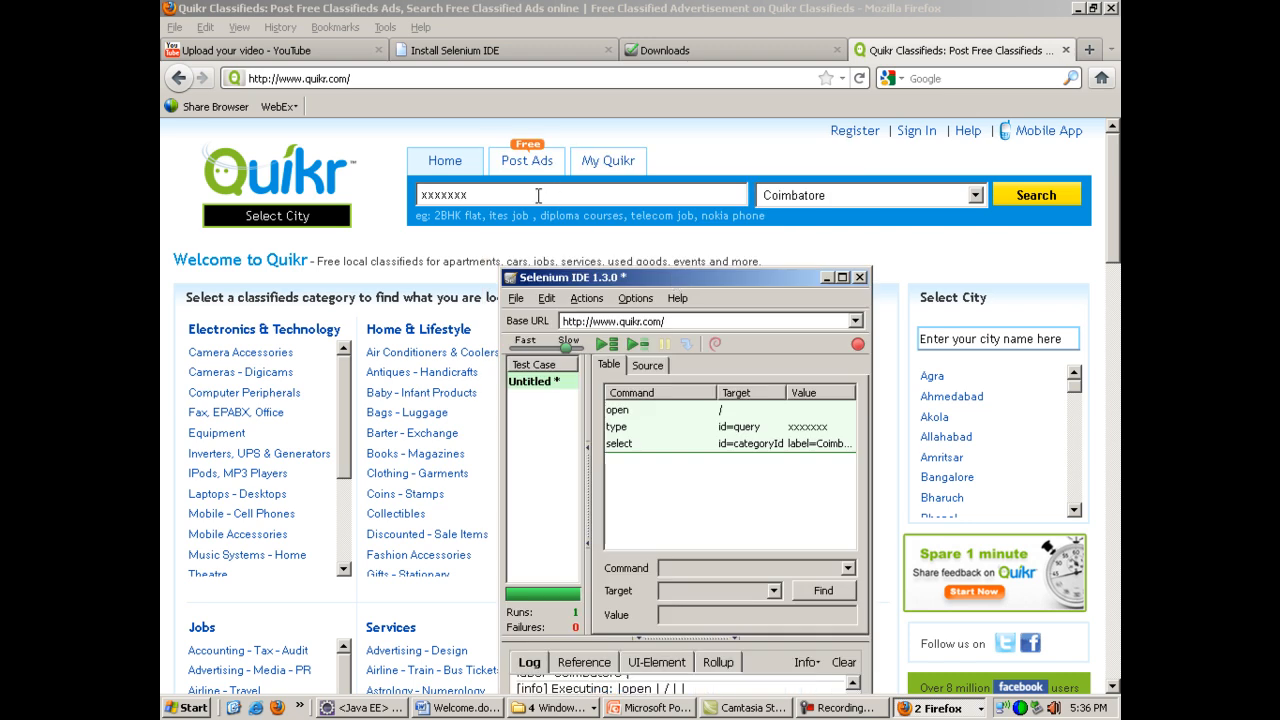
{"action": "mouse_move", "coordinate": [790, 212]}
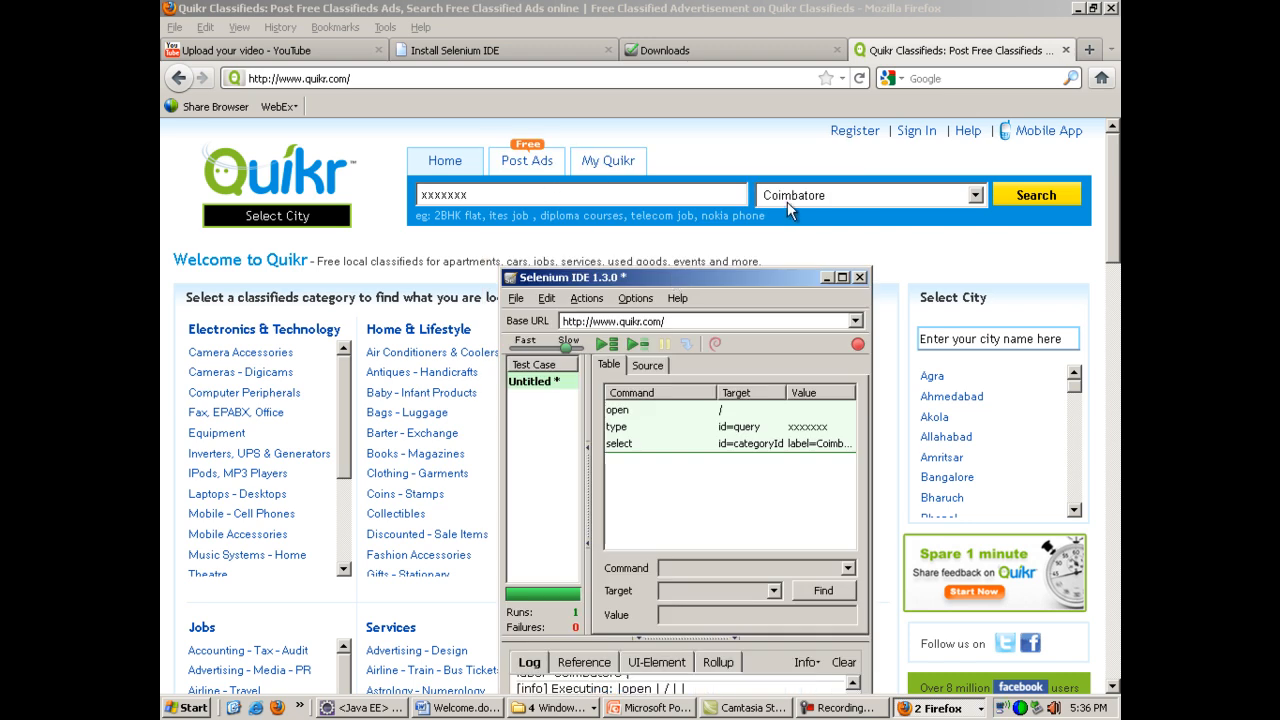
{"action": "mouse_move", "coordinate": [796, 206]}
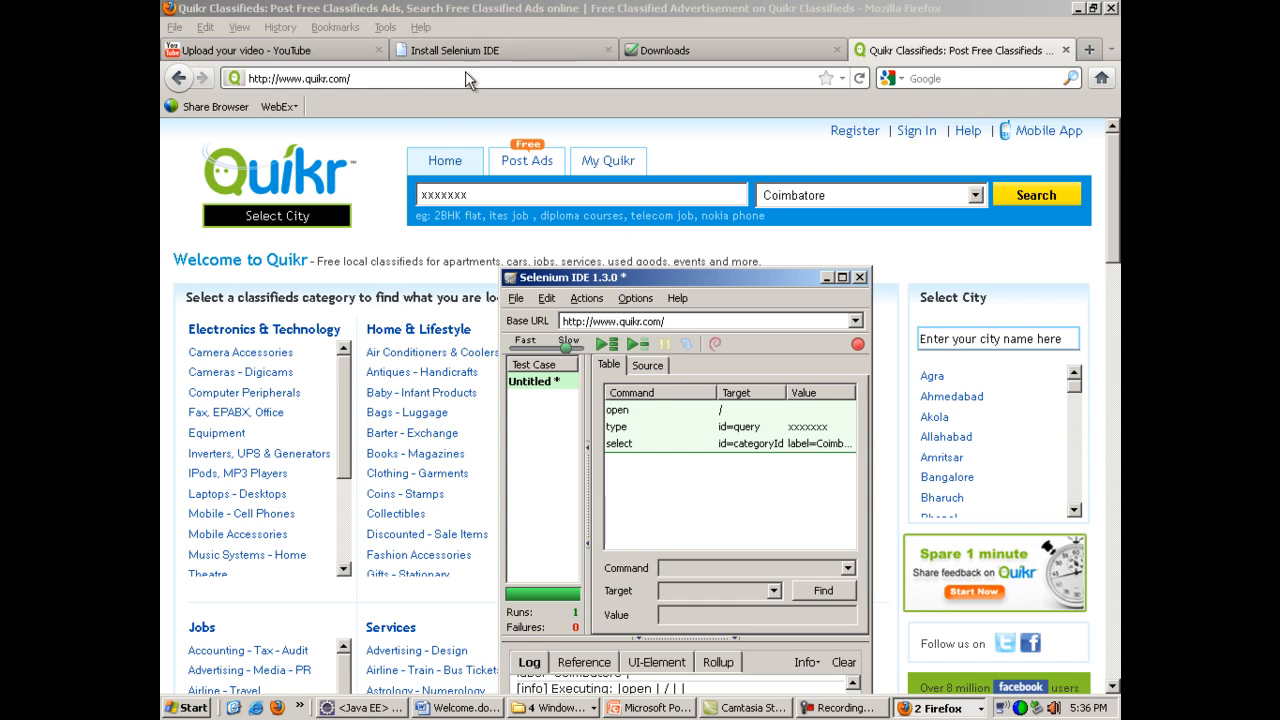
- In the Install Selenium IDE tutorial tab, visit the Selenium IDE Part 2 link and go back
{"action": "left_click", "coordinate": [456, 50]}
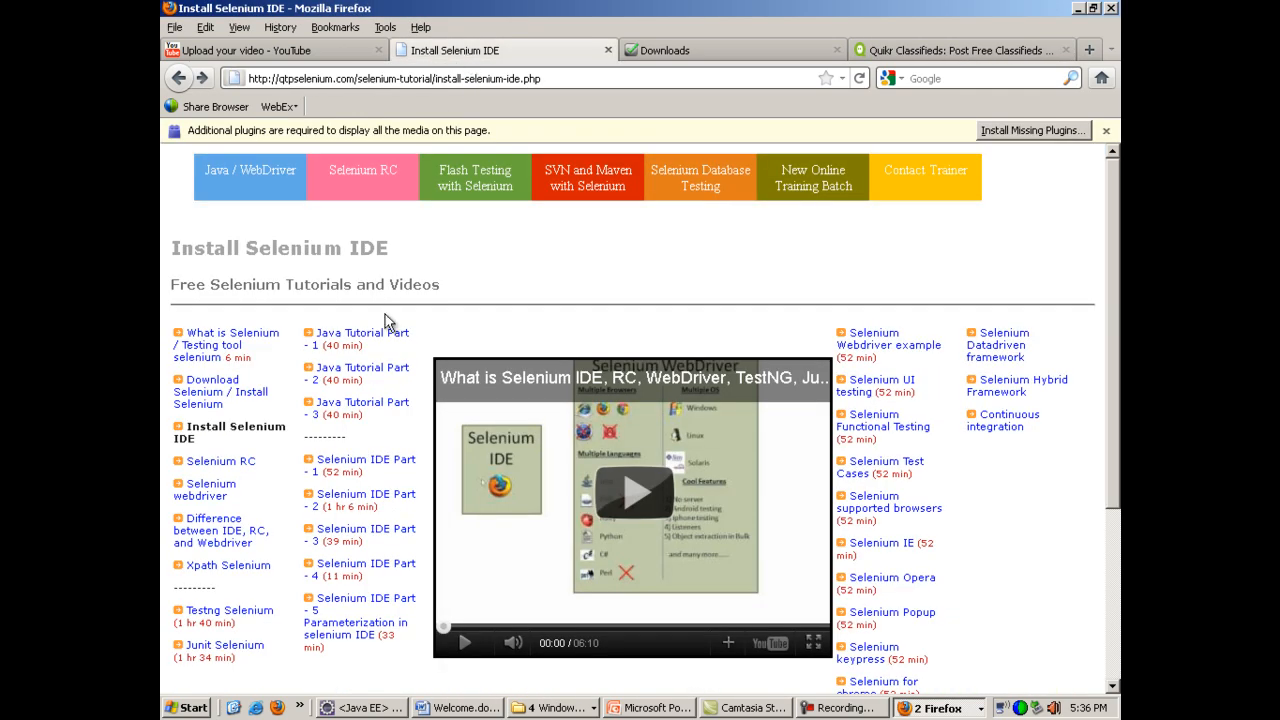
{"action": "mouse_move", "coordinate": [348, 500]}
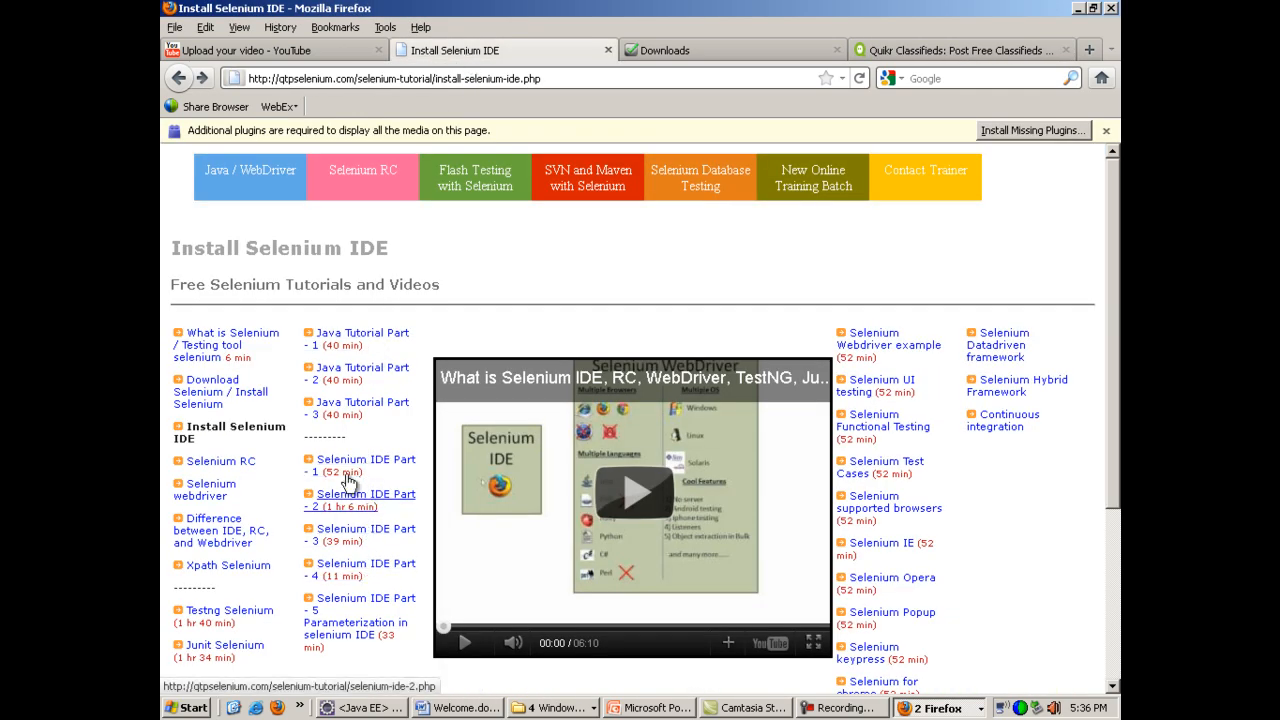
{"action": "left_click", "coordinate": [356, 500]}
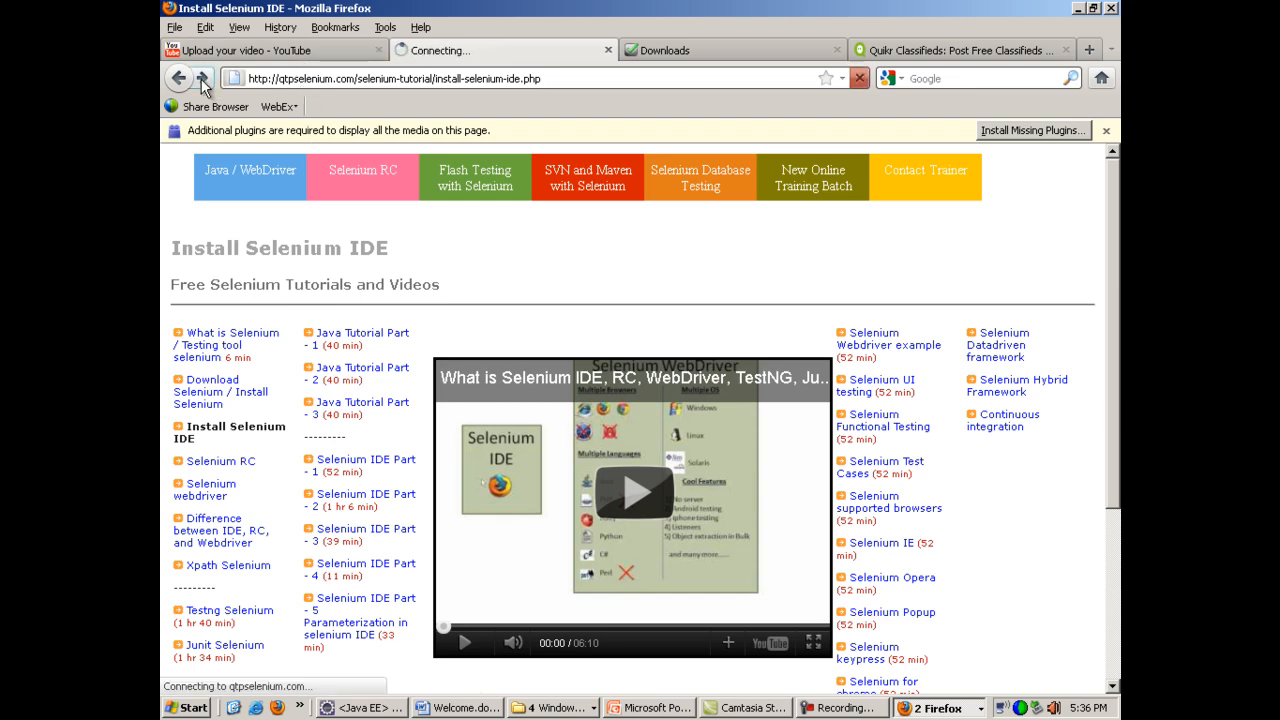
{"action": "left_click", "coordinate": [202, 78]}
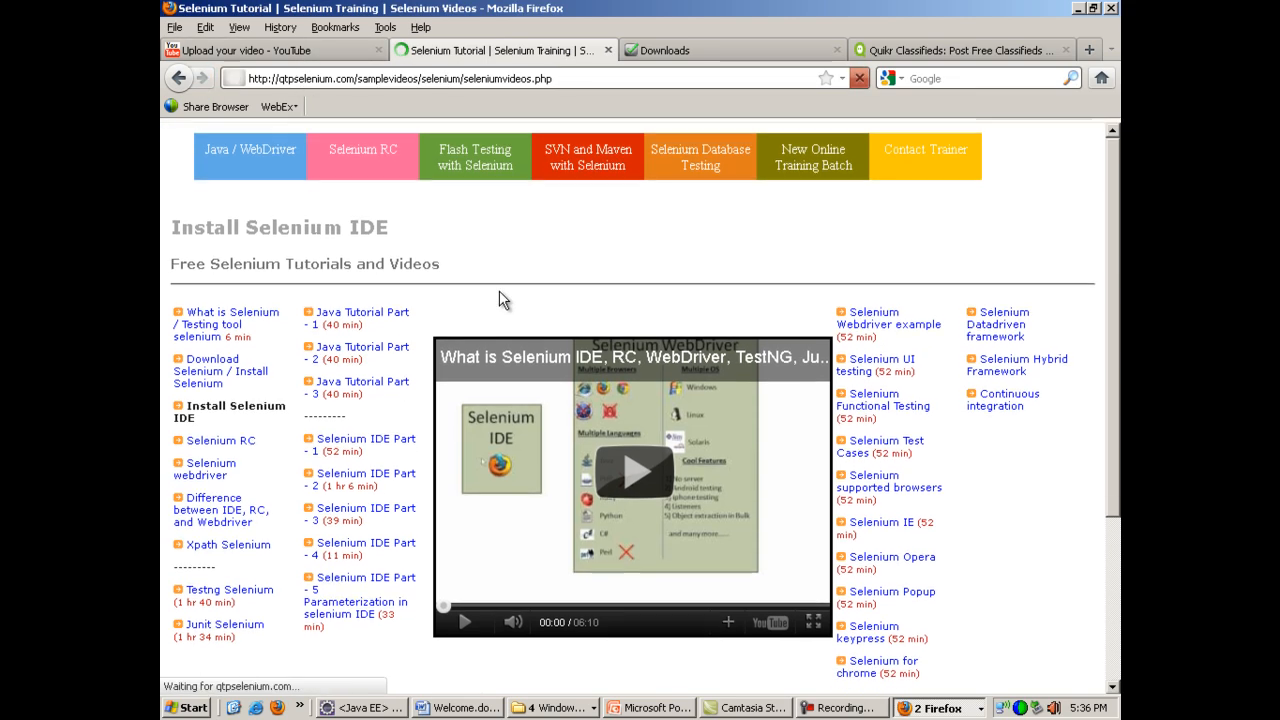